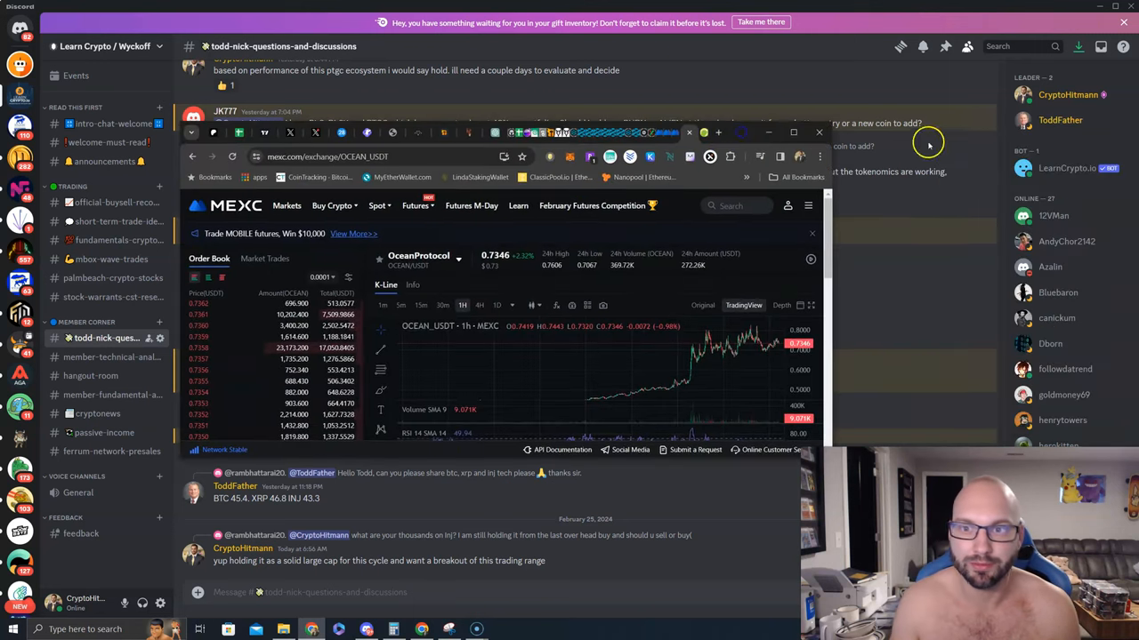
# Maximize the browser so the MEXC OCEAN/USDT spot page with 1h chart fills the screen
pyautogui.click(794, 132)
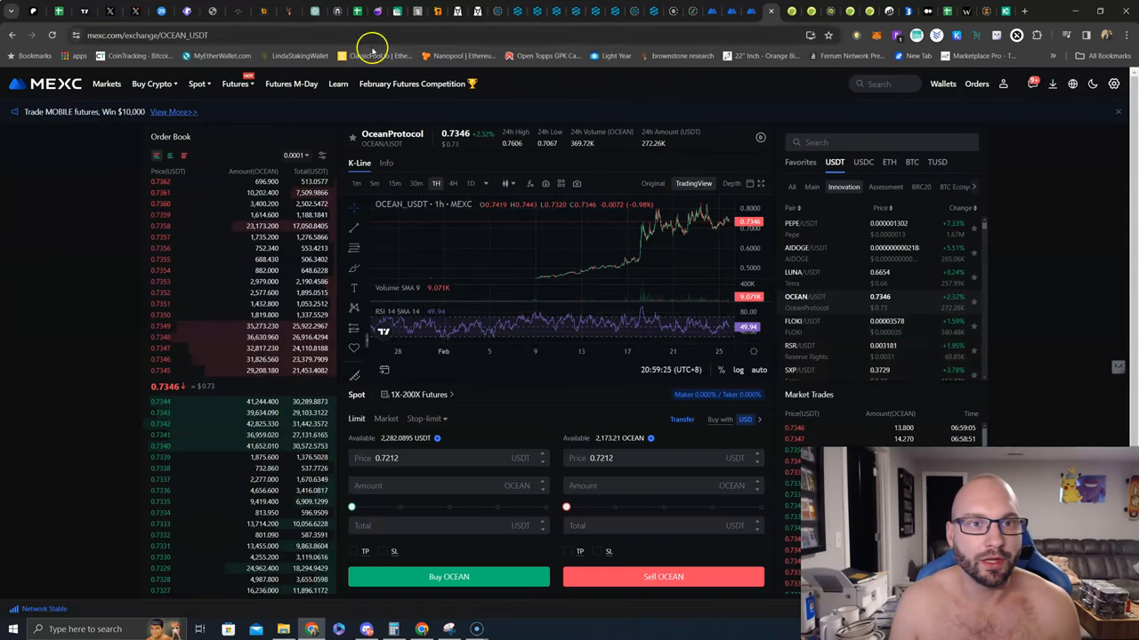
pyautogui.moveTo(518, 10)
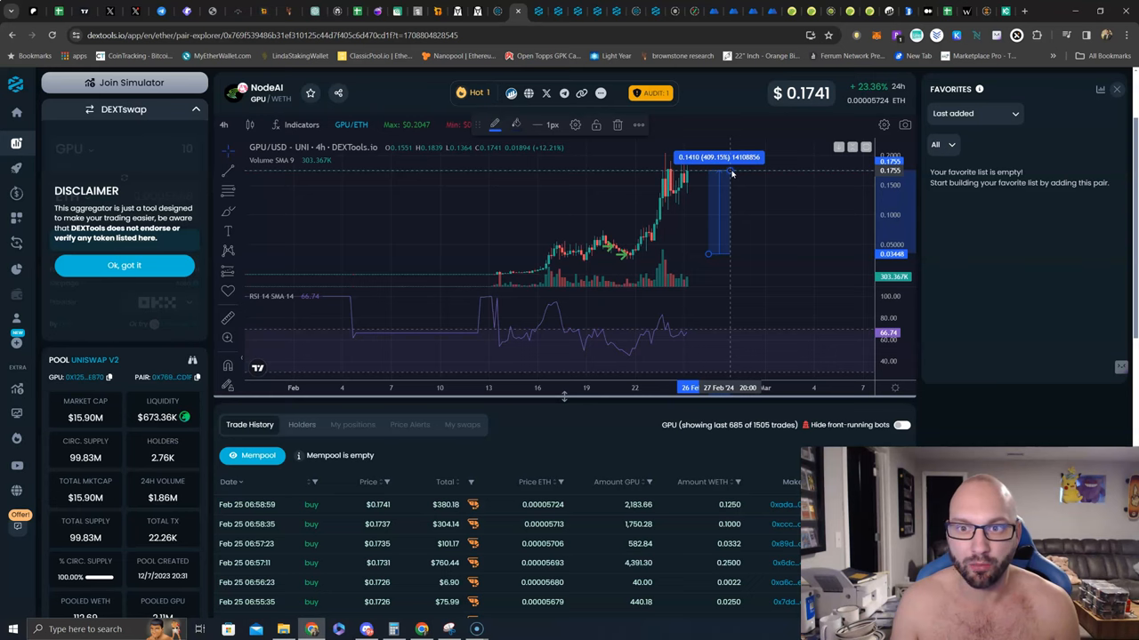
pyautogui.moveTo(651, 149)
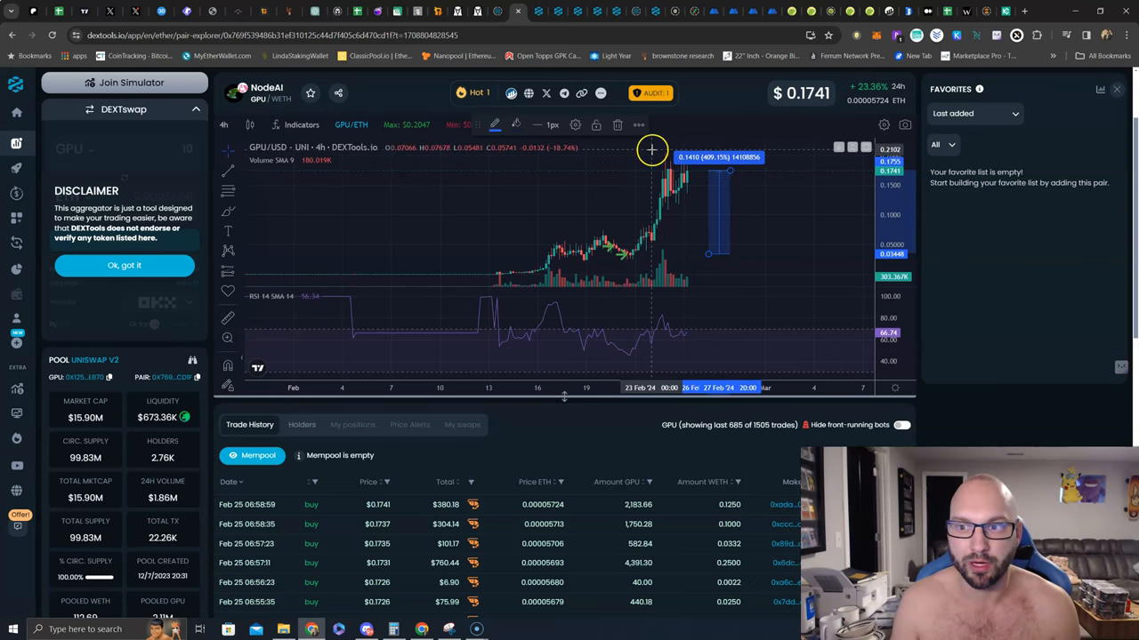
pyautogui.moveTo(651, 152)
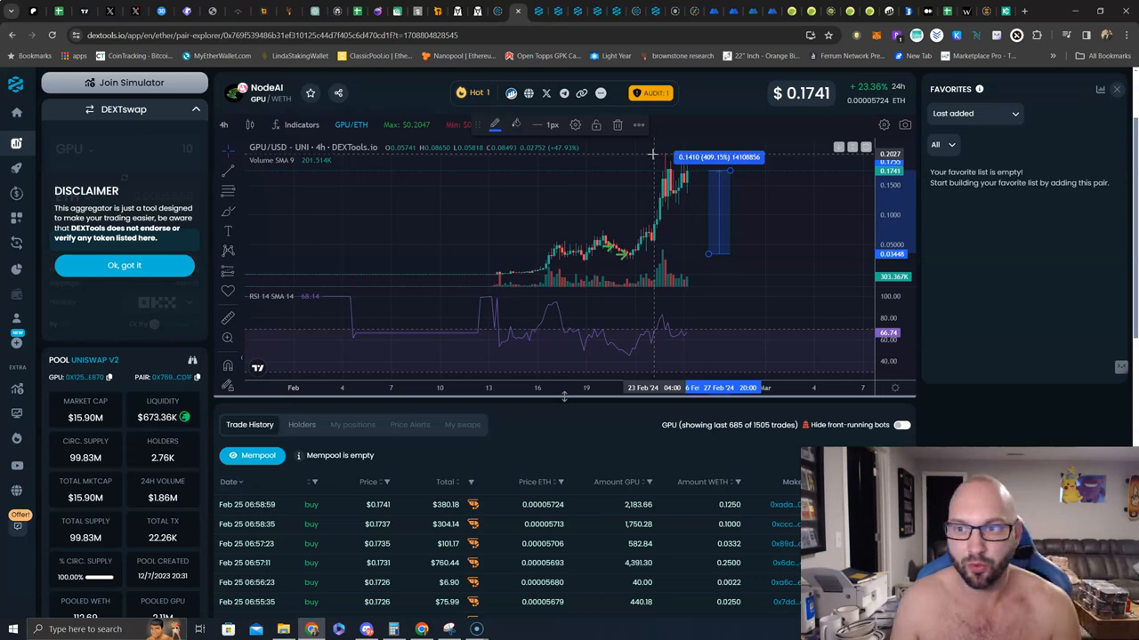
pyautogui.moveTo(649, 153)
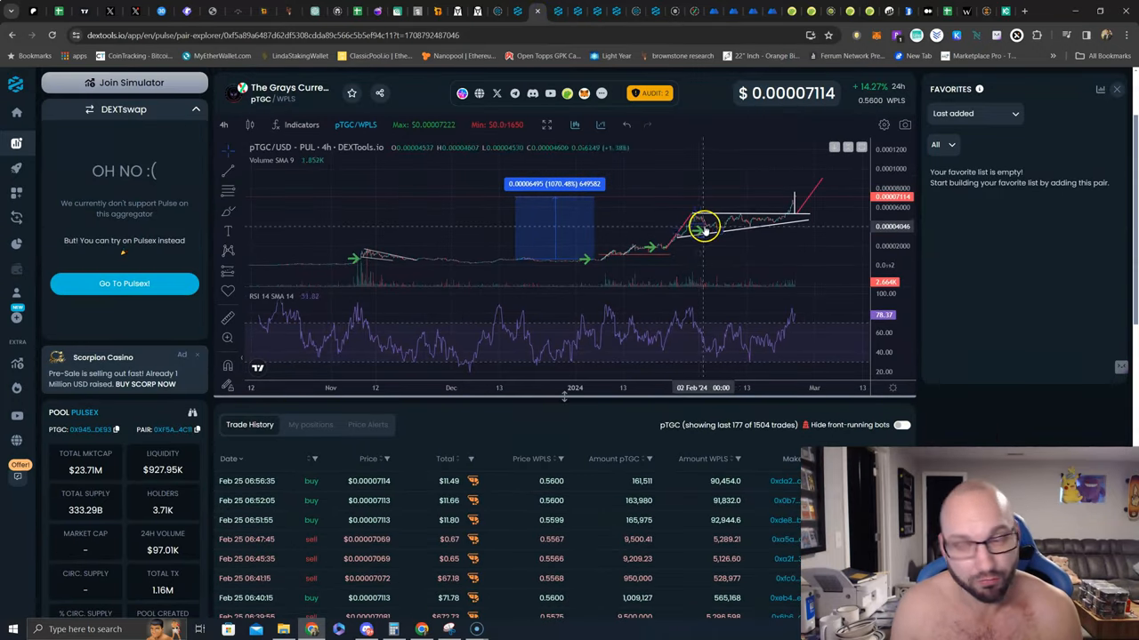
pyautogui.moveTo(676, 221)
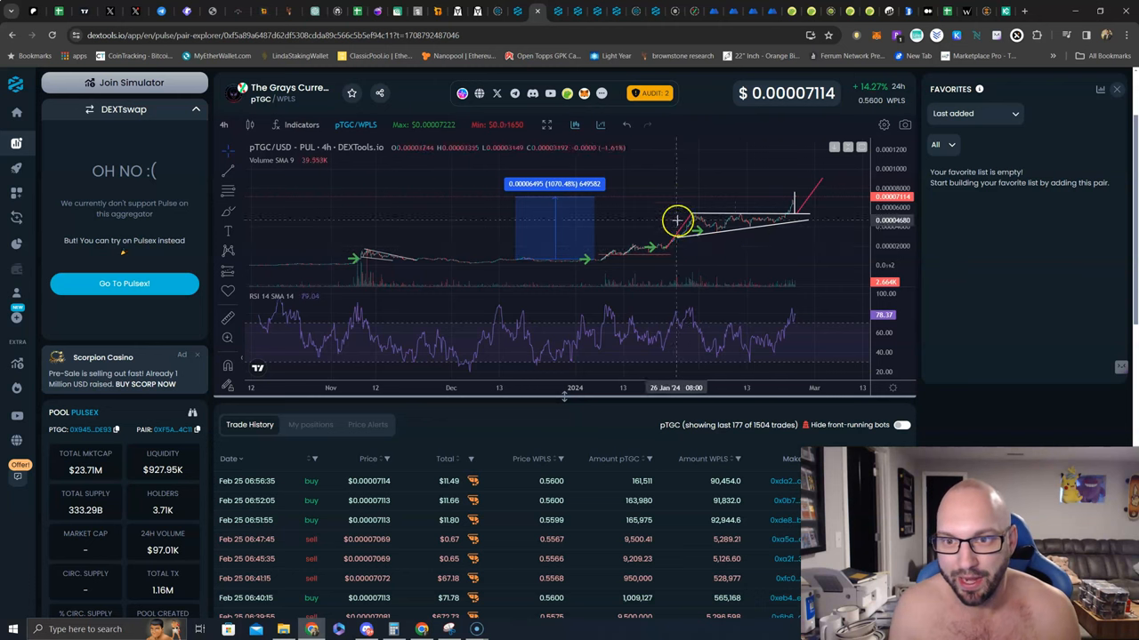
pyautogui.moveTo(786, 215)
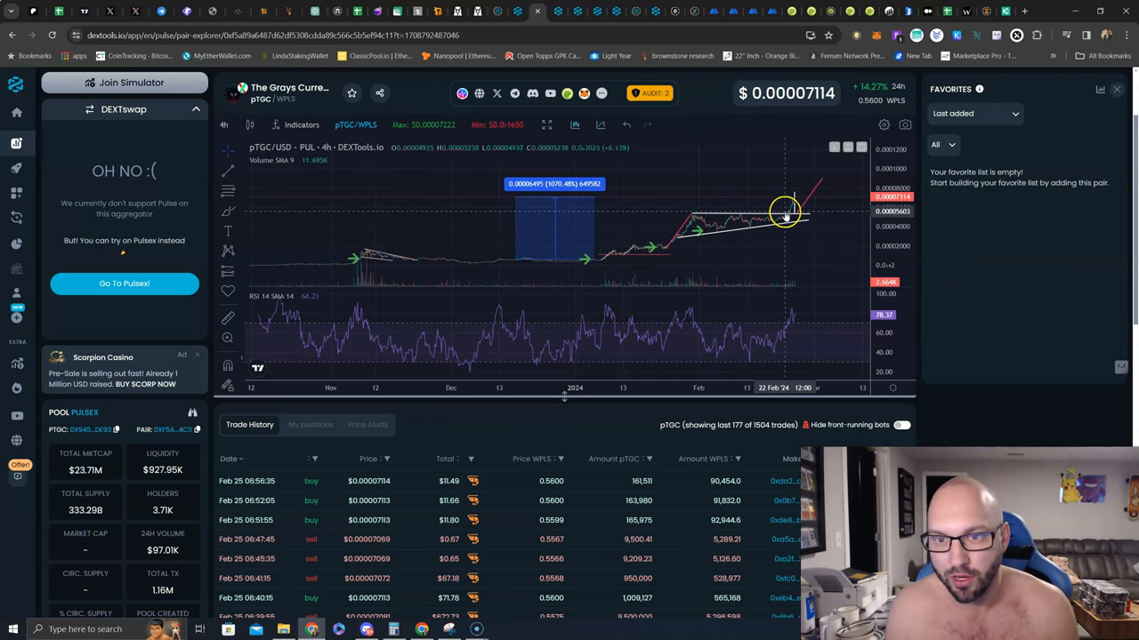
pyautogui.moveTo(568, 203)
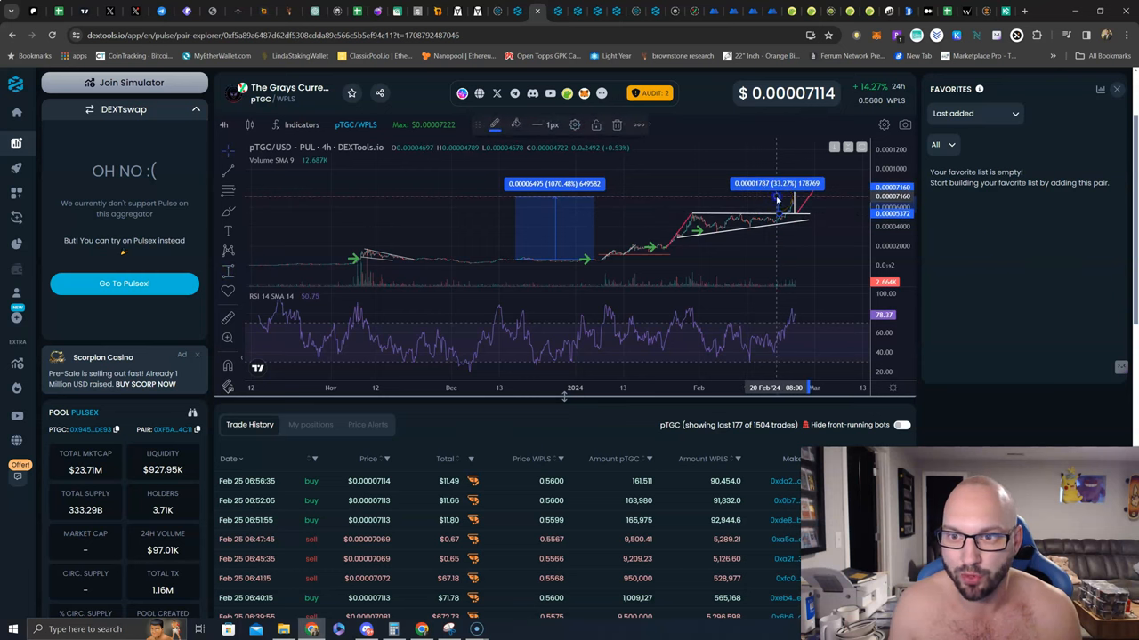
pyautogui.moveTo(672, 224)
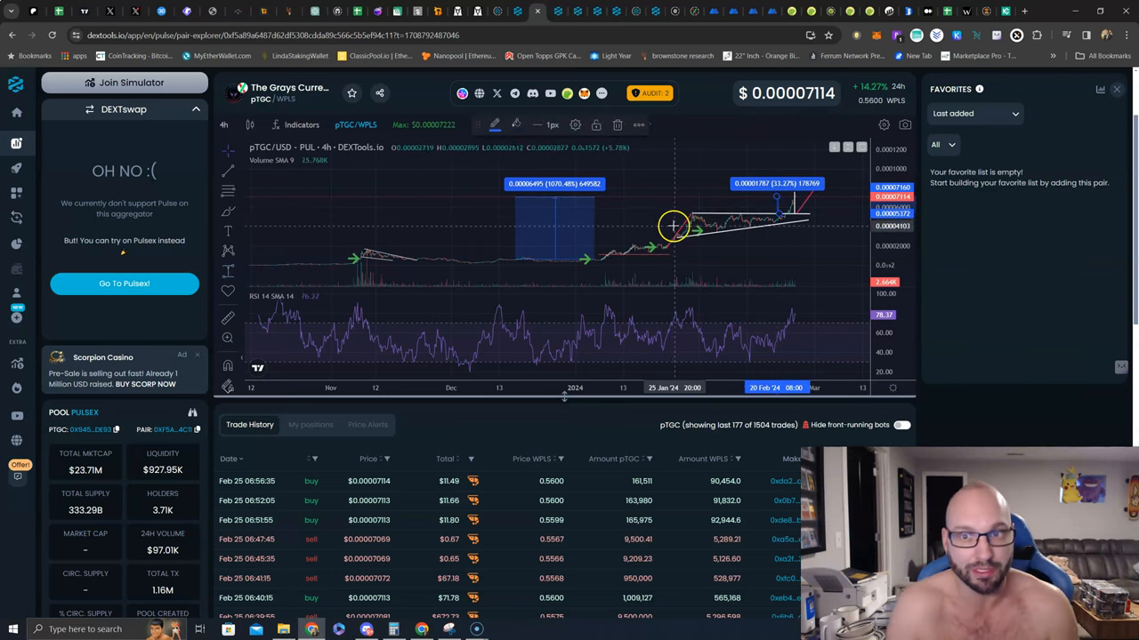
pyautogui.moveTo(700, 306)
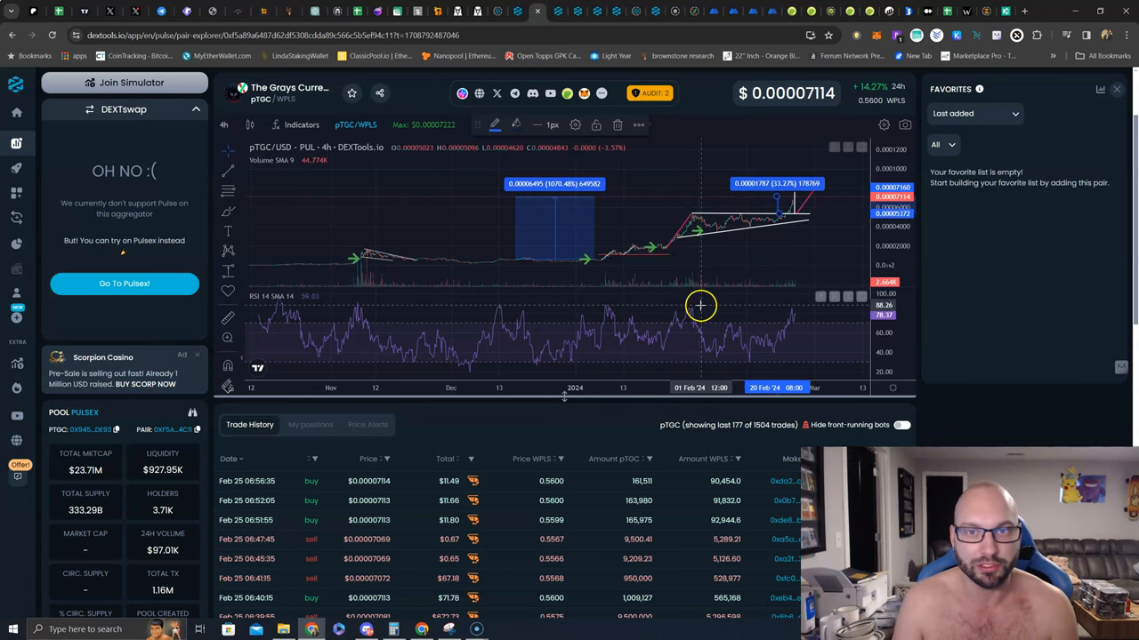
pyautogui.moveTo(685, 293)
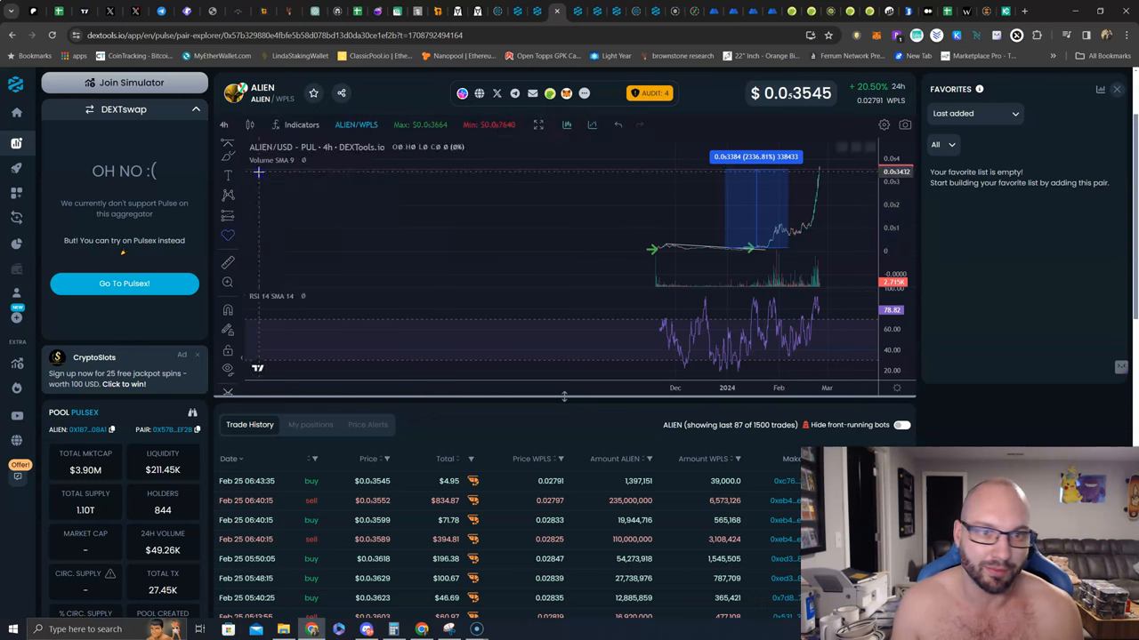
pyautogui.moveTo(655, 251)
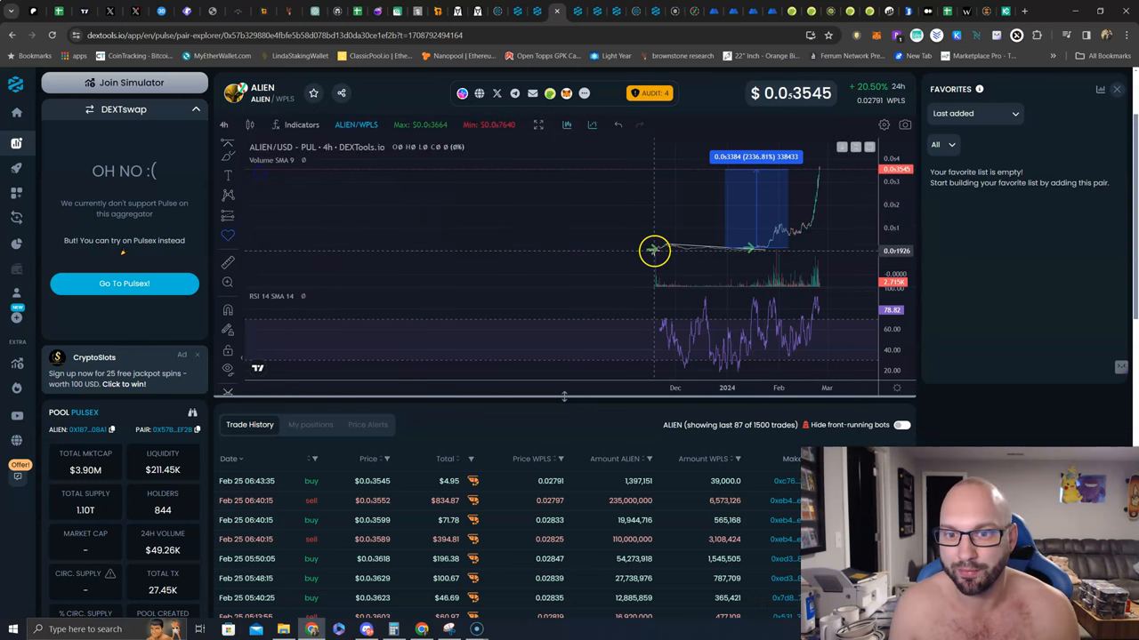
pyautogui.moveTo(747, 248)
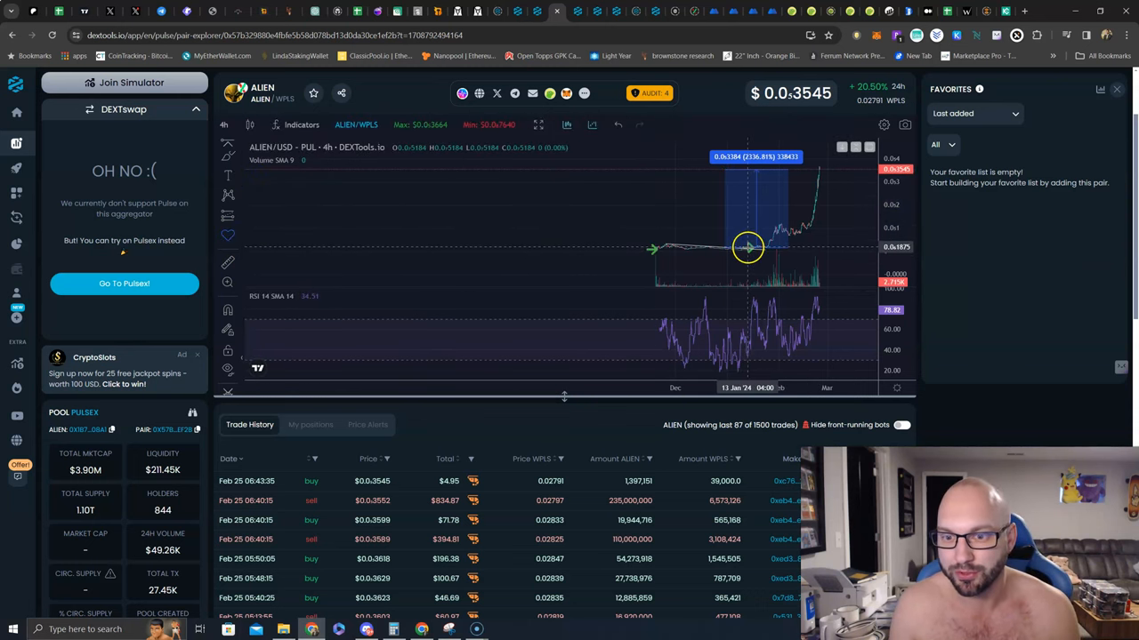
pyautogui.moveTo(764, 242)
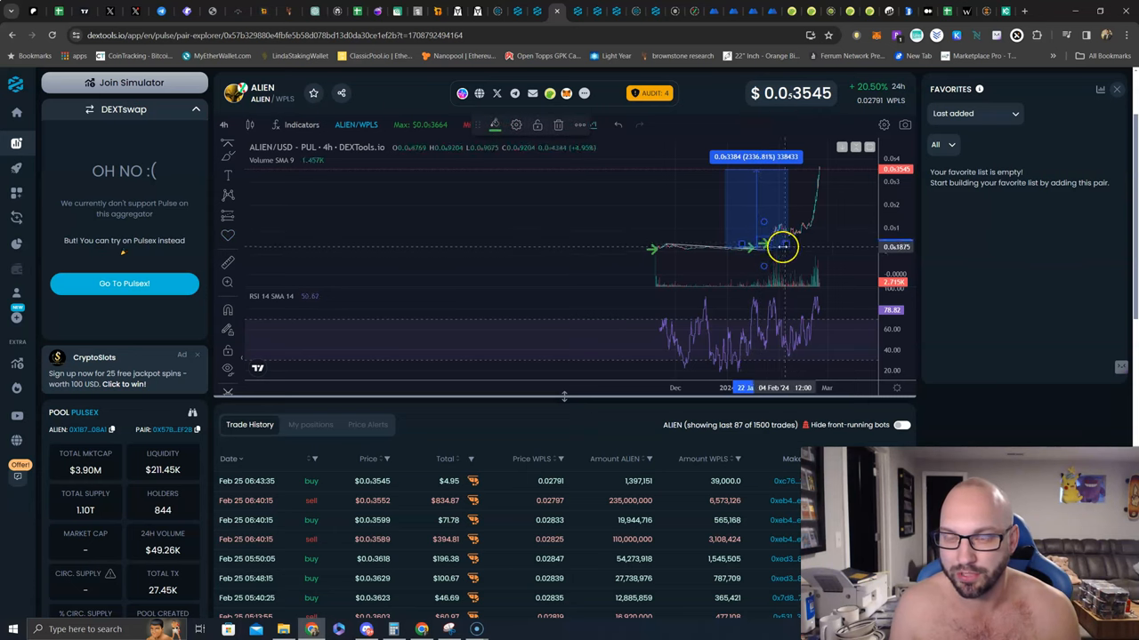
pyautogui.moveTo(342, 229)
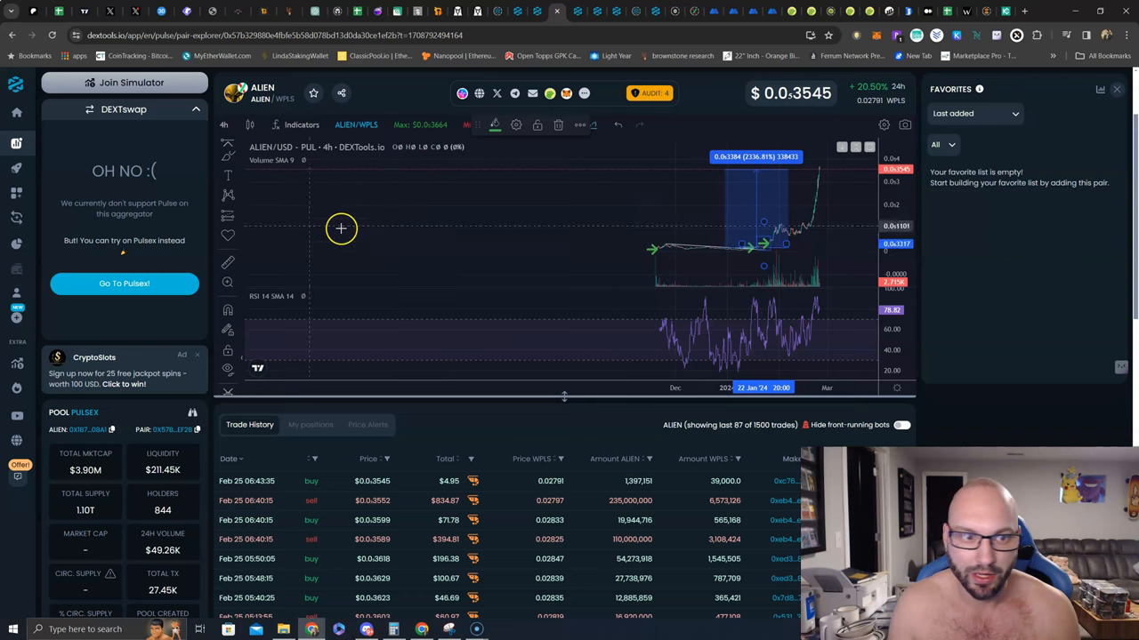
pyautogui.moveTo(807, 233)
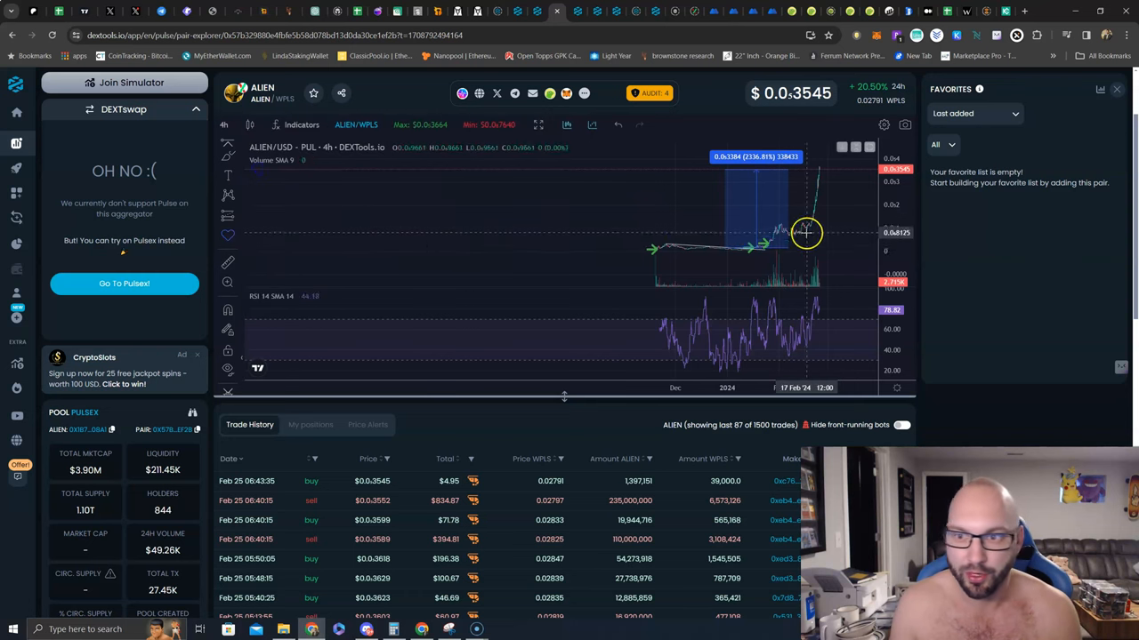
pyautogui.moveTo(787, 235)
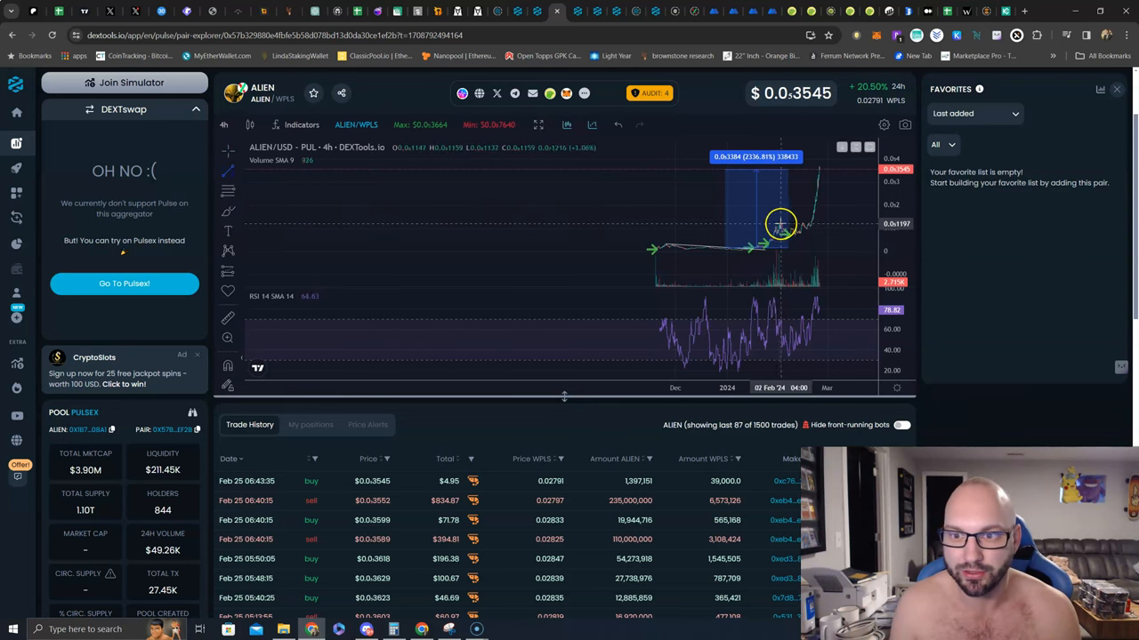
# Switch to the ALIEN/WPLS pair and view its 4h chart with the measured gain box
pyautogui.click(228, 167)
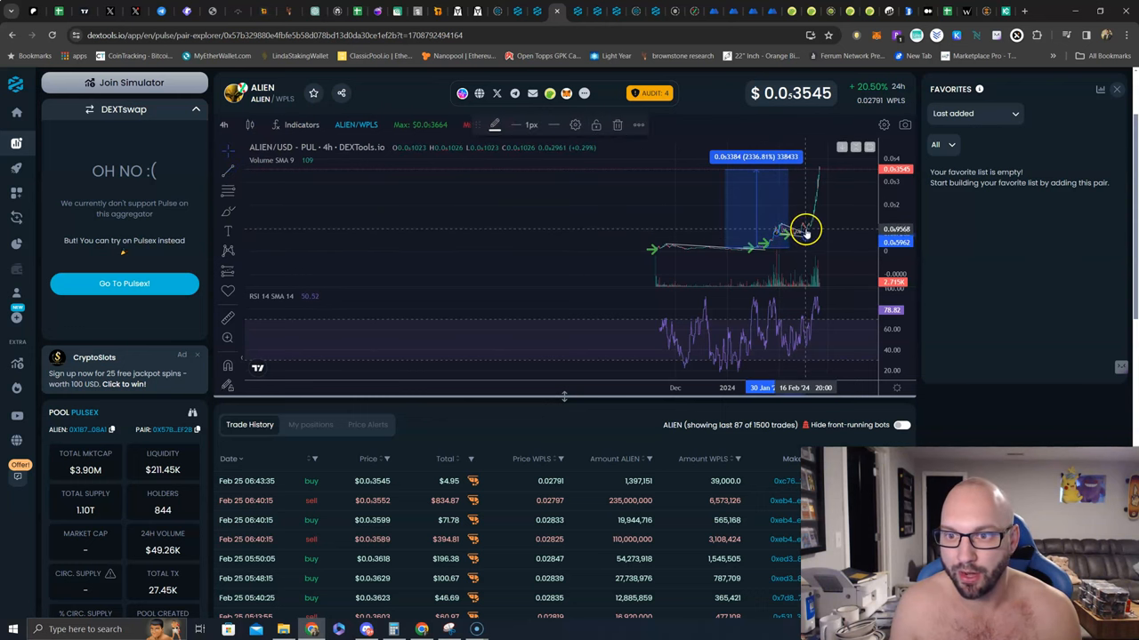
pyautogui.moveTo(804, 231)
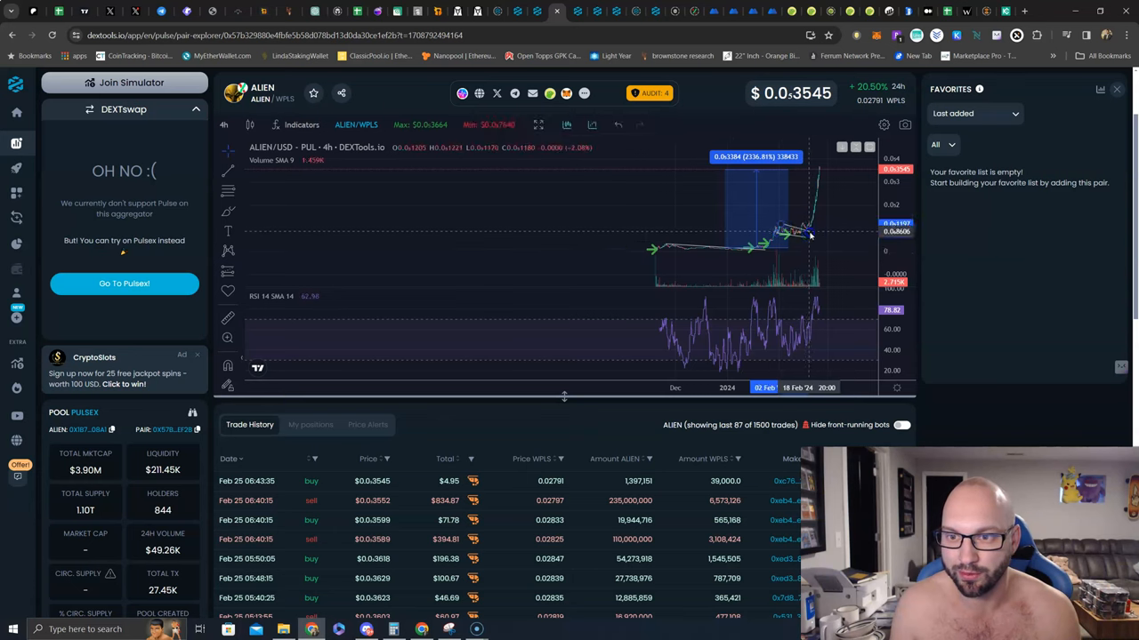
pyautogui.moveTo(819, 233)
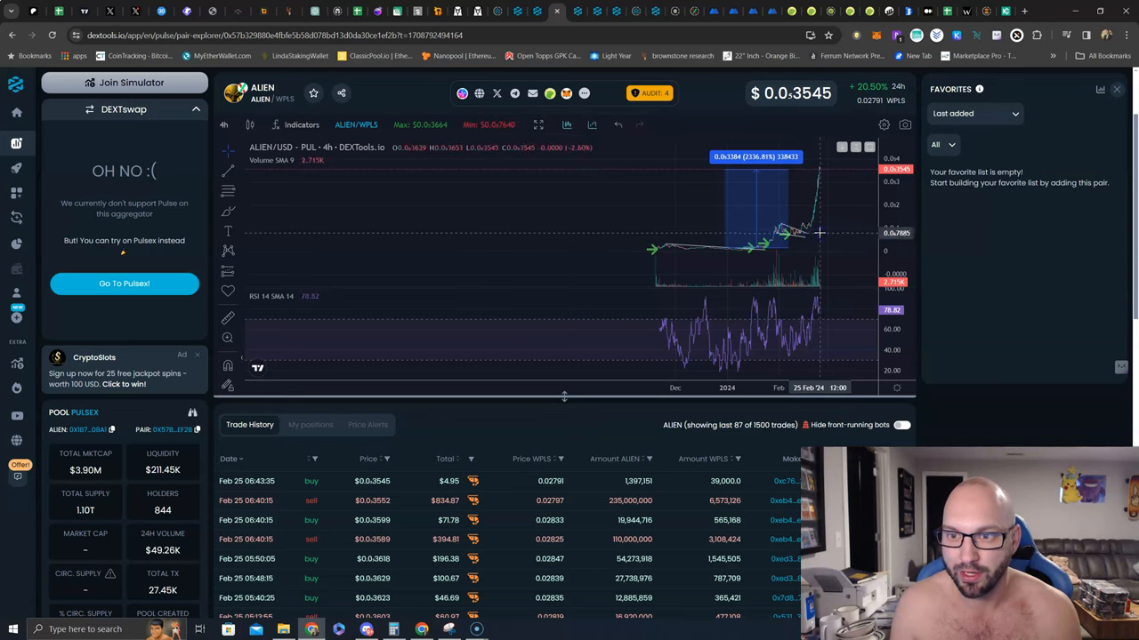
pyautogui.moveTo(804, 249)
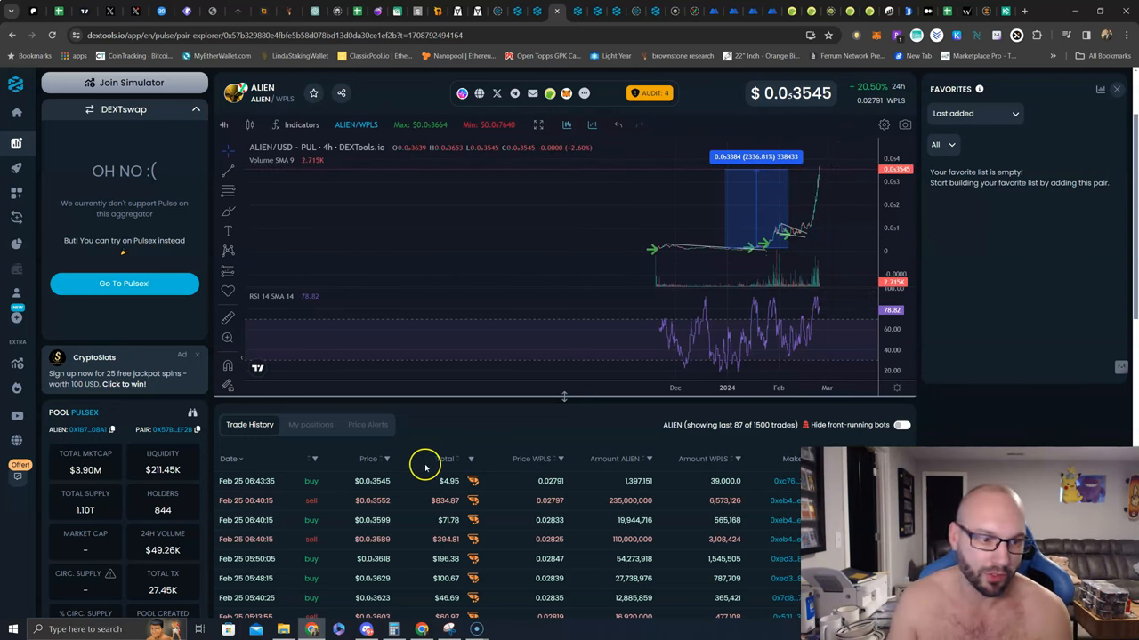
pyautogui.moveTo(80, 488)
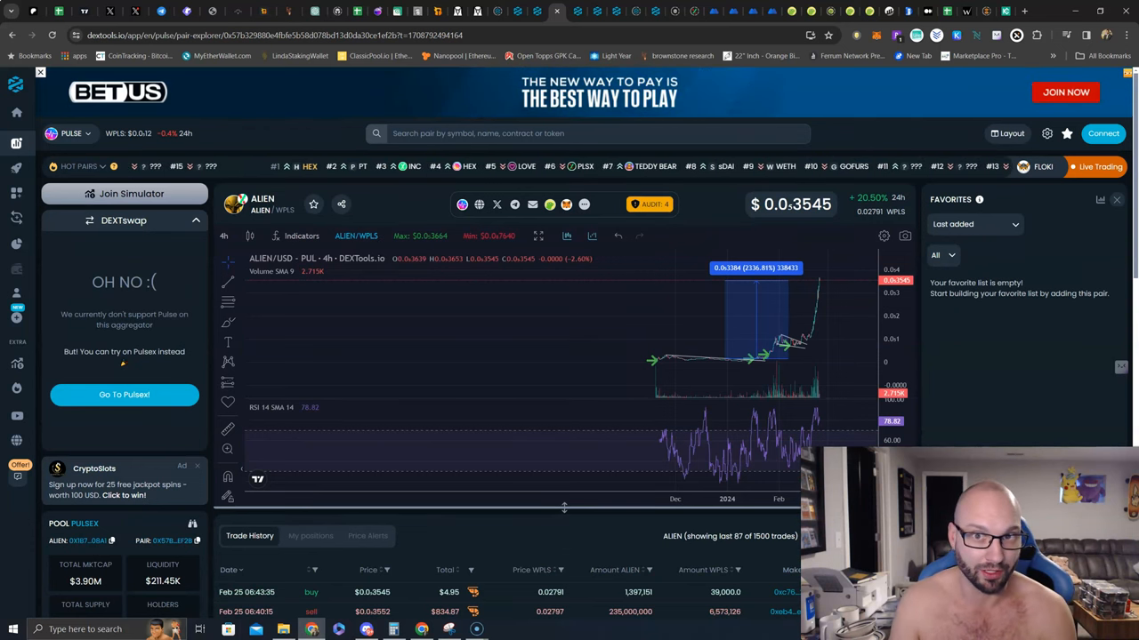
pyautogui.moveTo(577, 11)
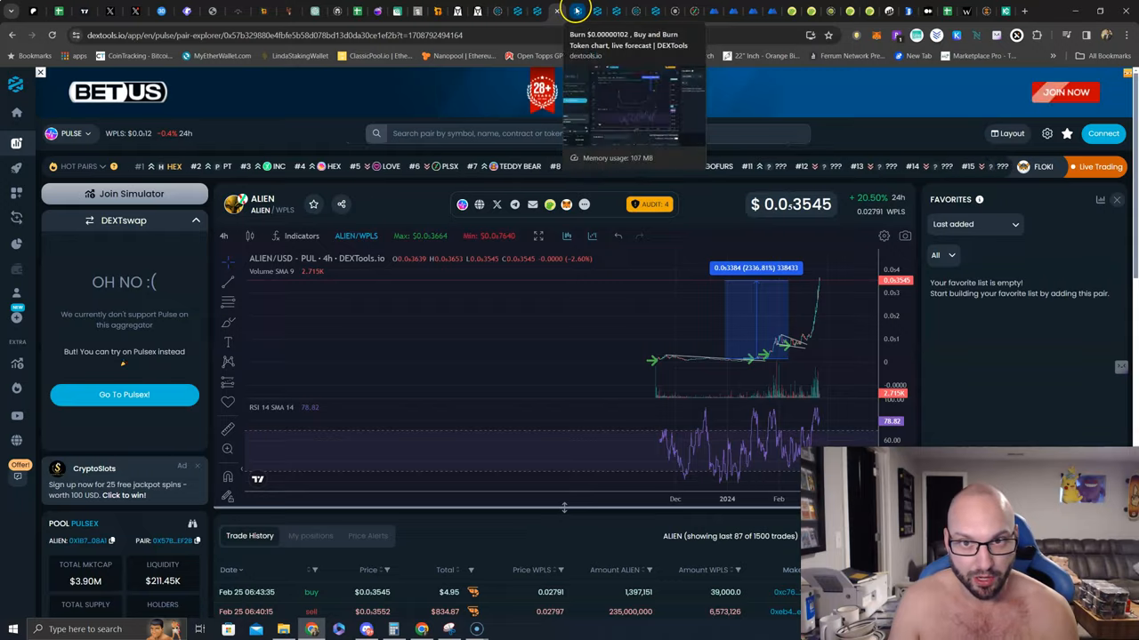
# Switch to the Buy and Burn Token BURN/WPLS chart showing its recent rally
pyautogui.click(577, 11)
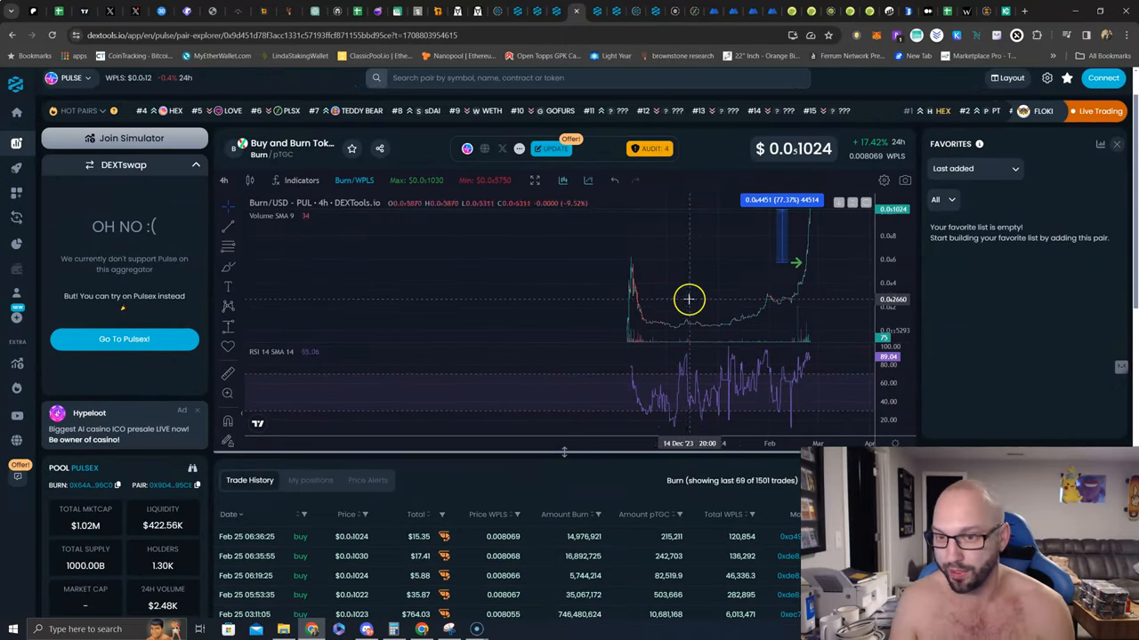
pyautogui.moveTo(808, 263)
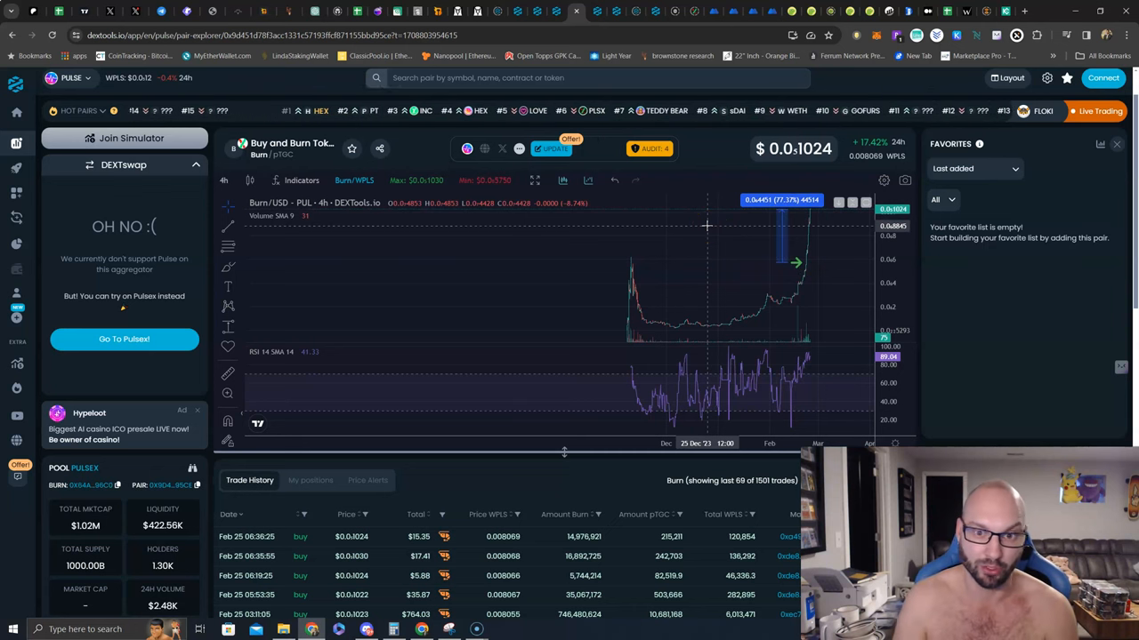
pyautogui.moveTo(664, 221)
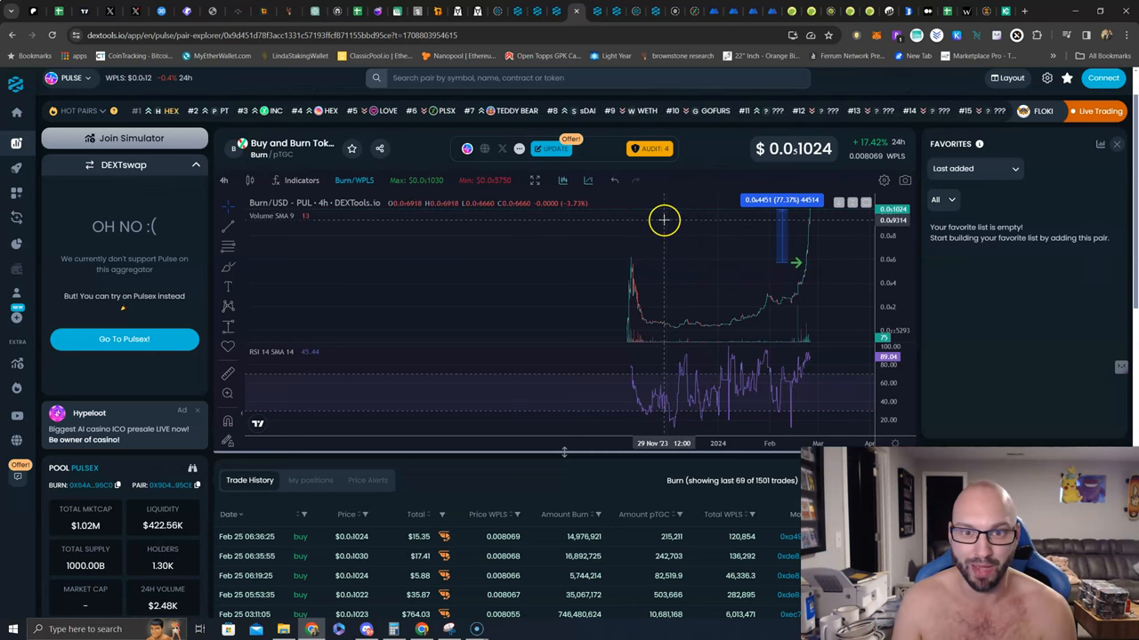
pyautogui.moveTo(661, 217)
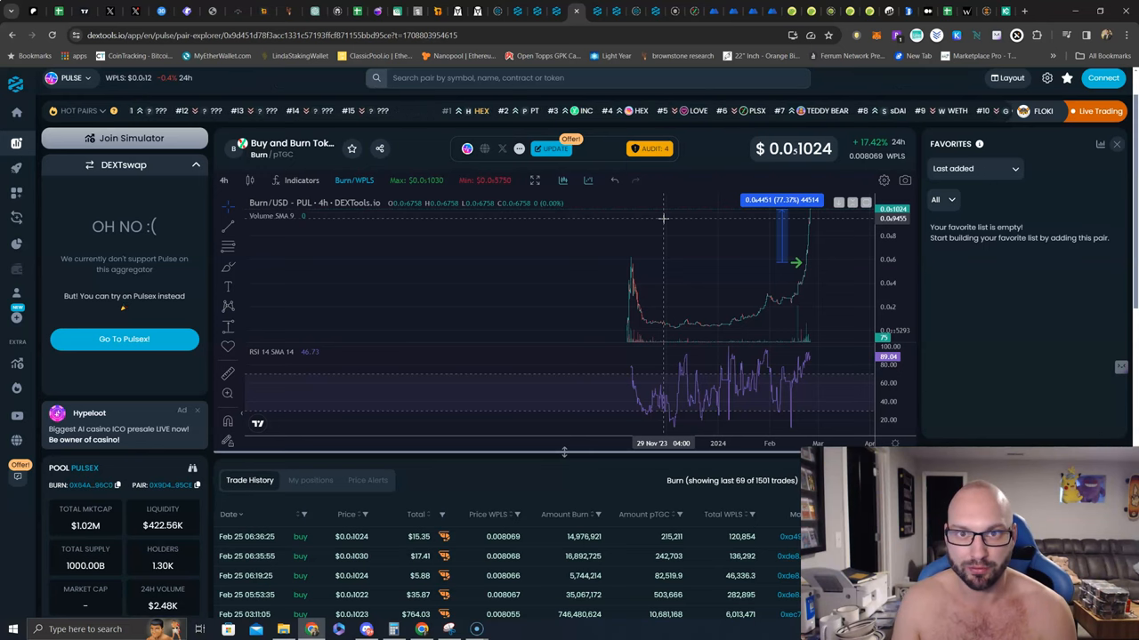
pyautogui.moveTo(696, 258)
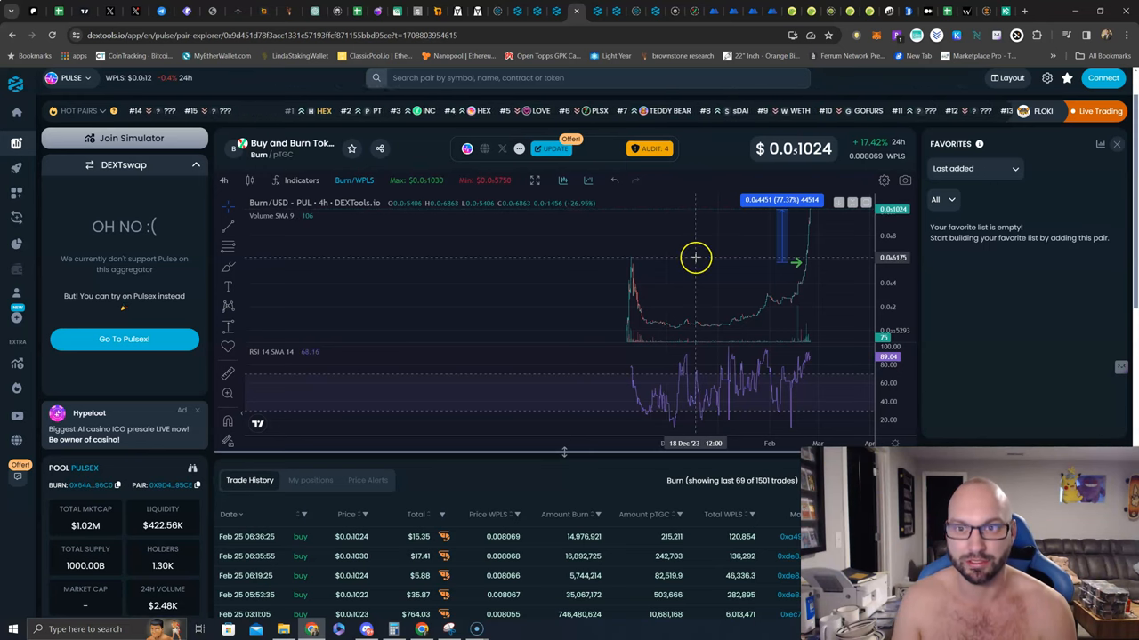
pyautogui.moveTo(603, 10)
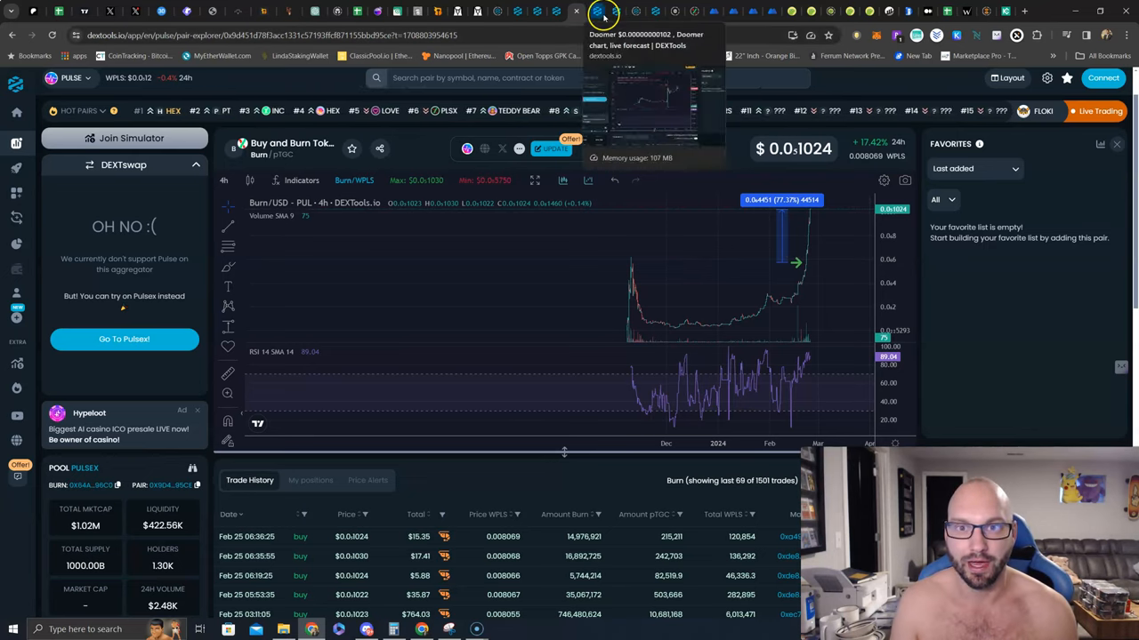
# View the Doomer/WPLS 4h chart, then bring up the Discord trade-ideas channel
pyautogui.click(603, 11)
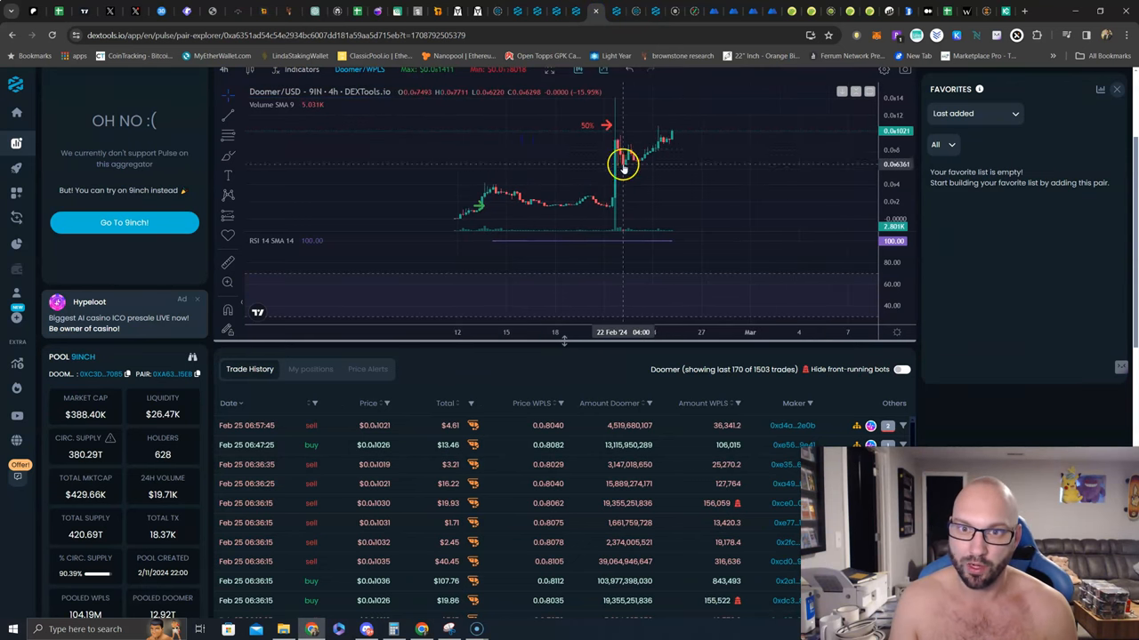
pyautogui.moveTo(687, 106)
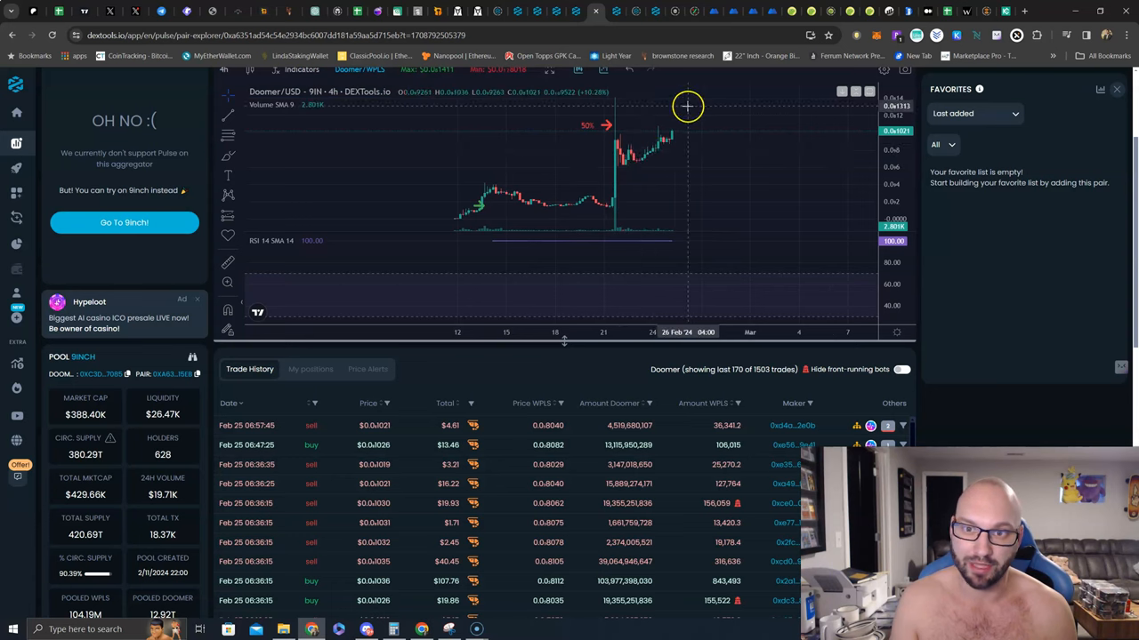
pyautogui.click(367, 630)
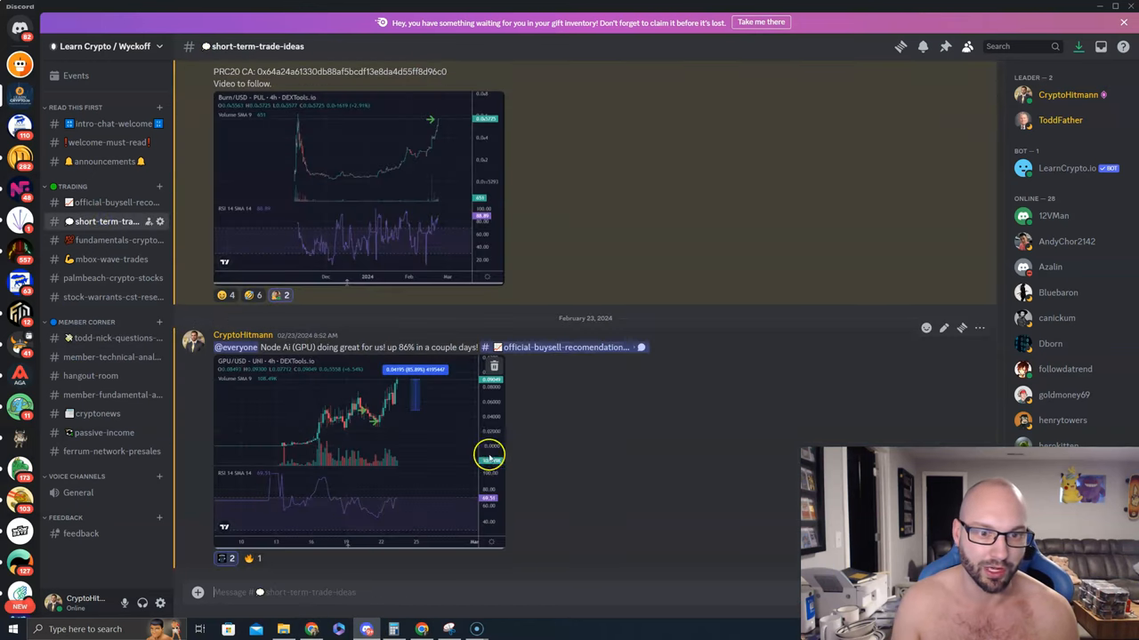
# Read the February 21 DOOMER sell-call posts in #short-term-trade-ideas, then return to the Doomer chart
pyautogui.scroll(3)
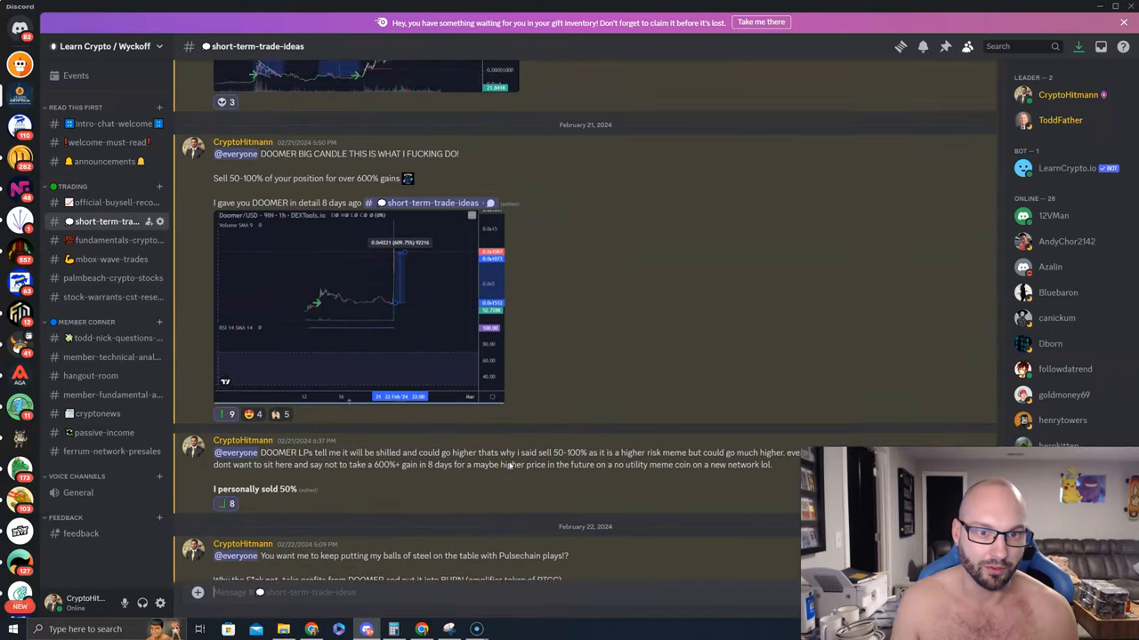
pyautogui.scroll(3)
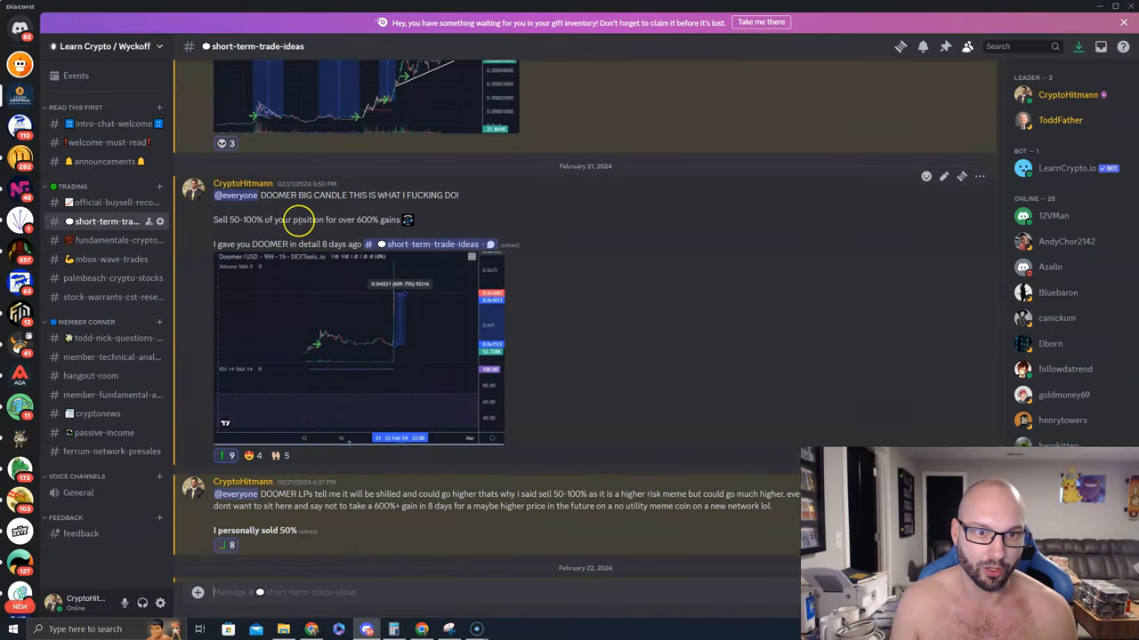
pyautogui.scroll(-3)
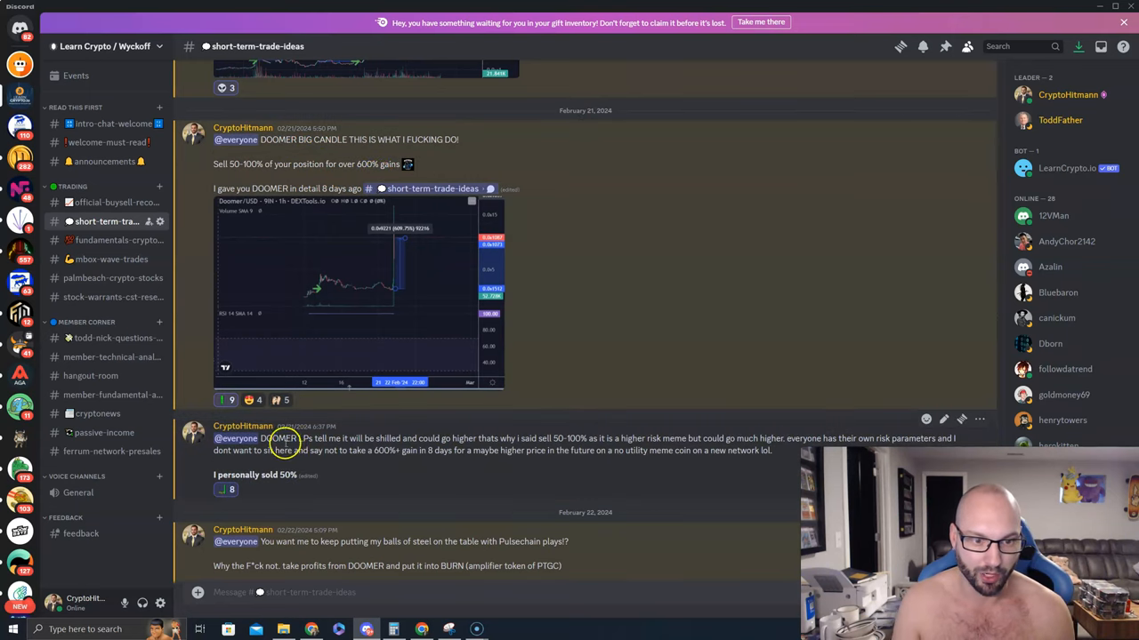
pyautogui.moveTo(464, 445)
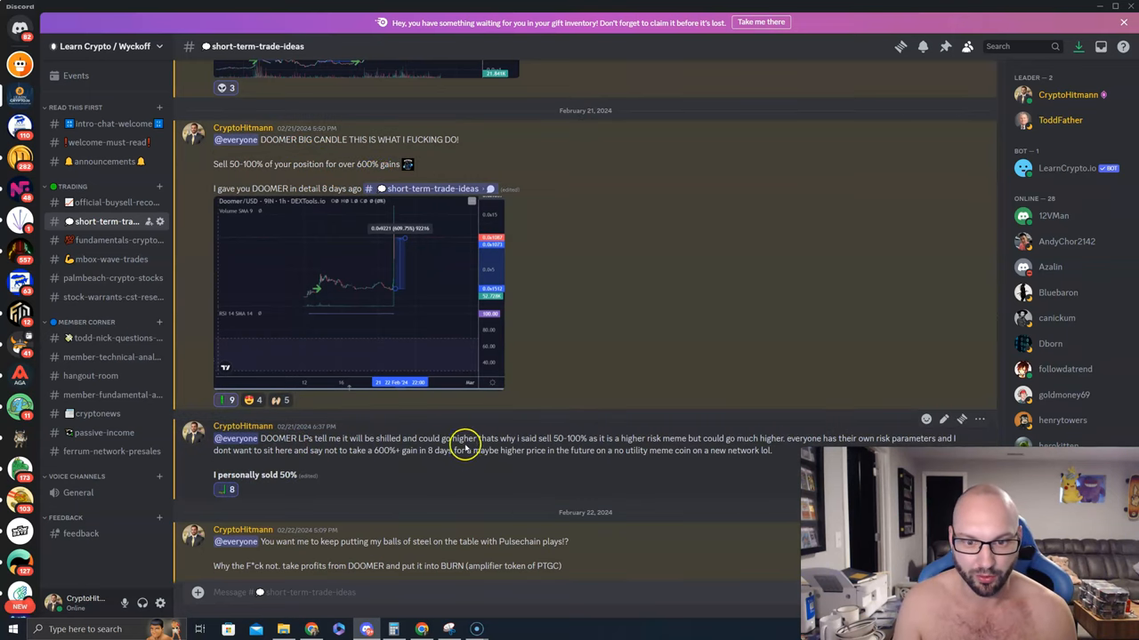
pyautogui.moveTo(586, 442)
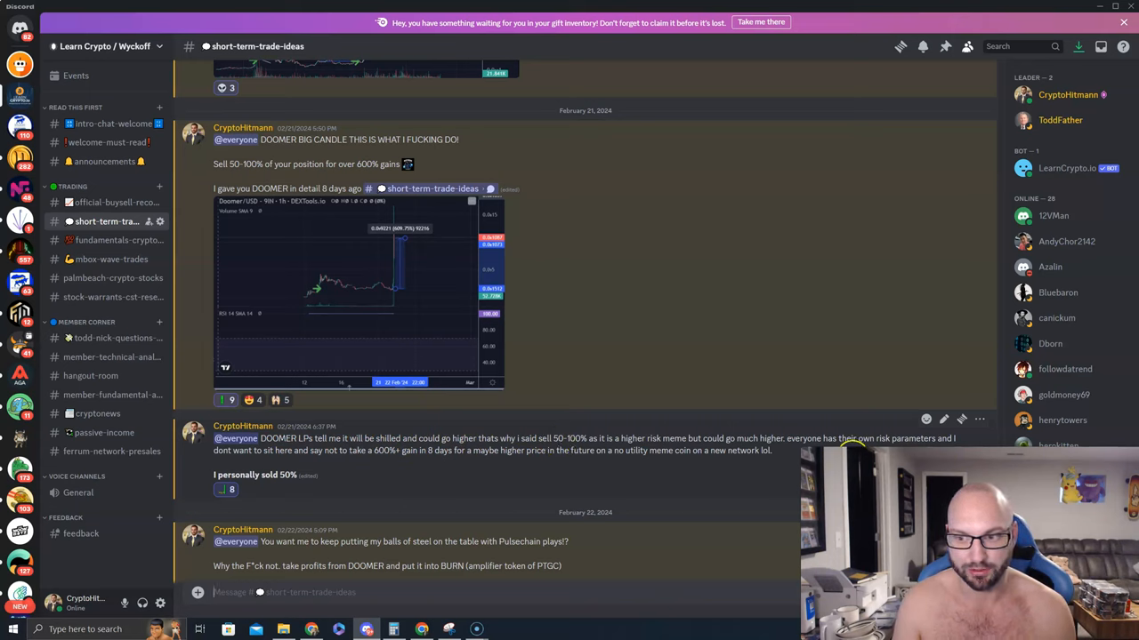
pyautogui.moveTo(258, 459)
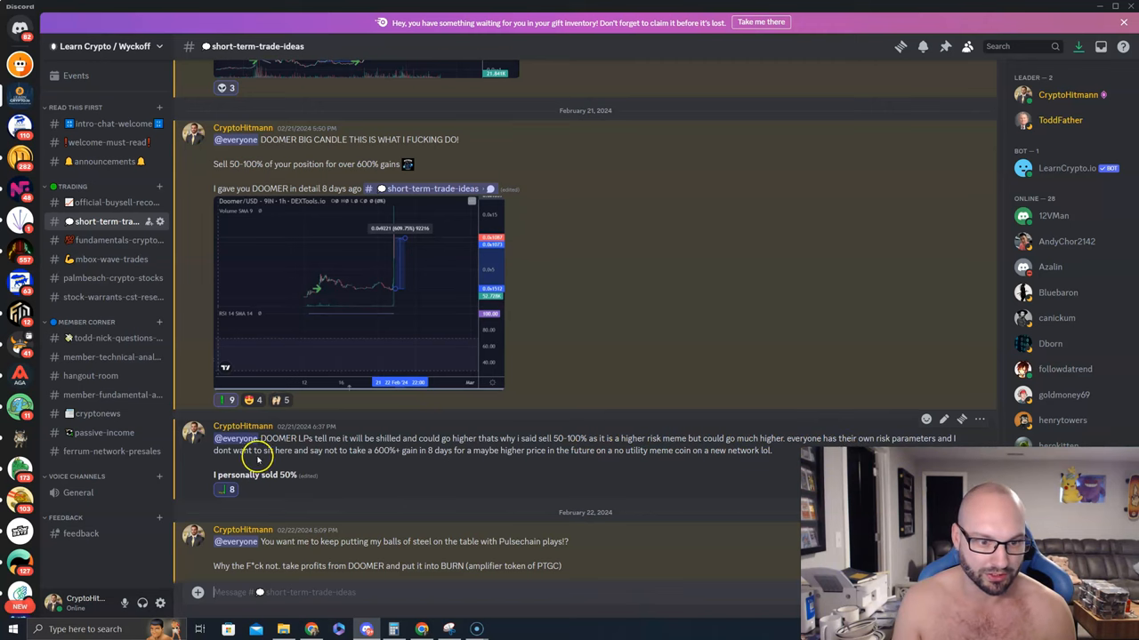
pyautogui.moveTo(402, 459)
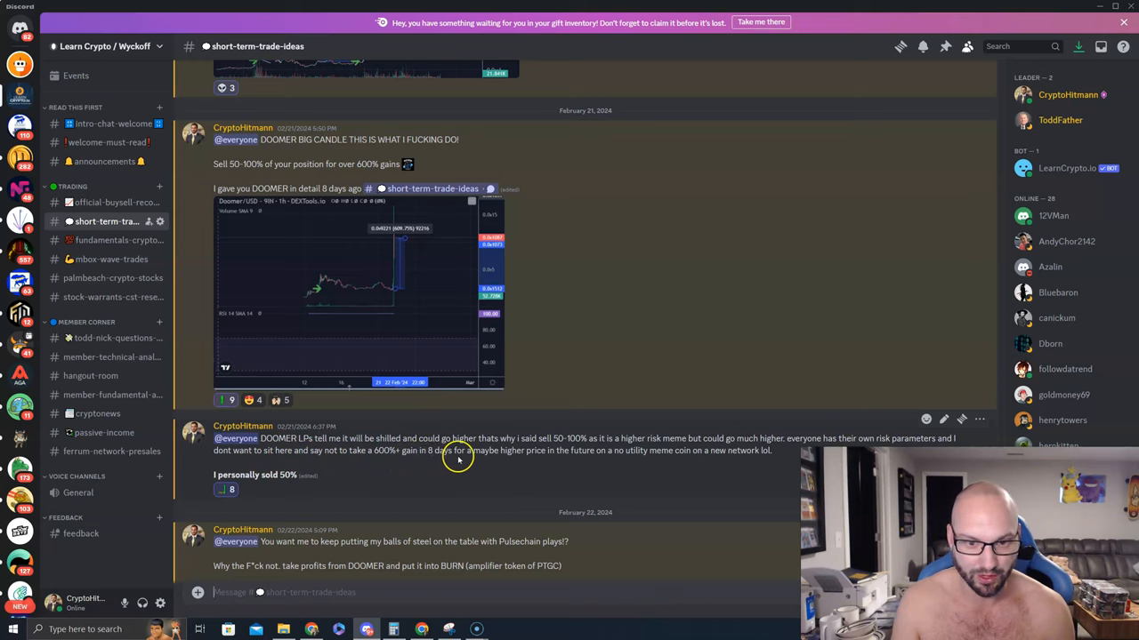
pyautogui.moveTo(598, 459)
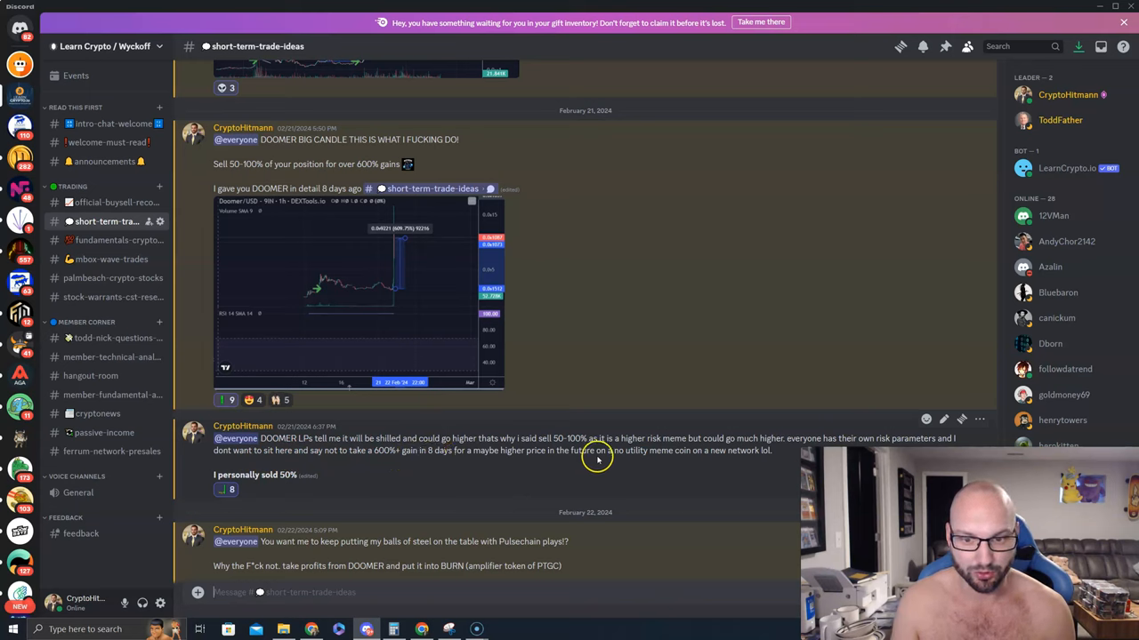
pyautogui.moveTo(697, 452)
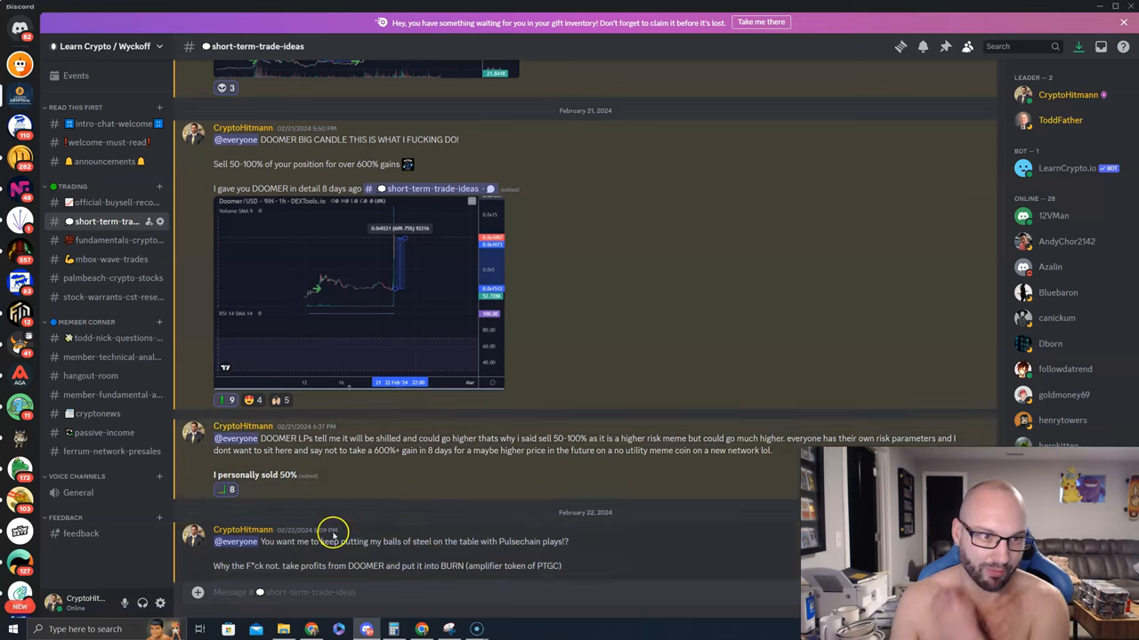
pyautogui.click(310, 630)
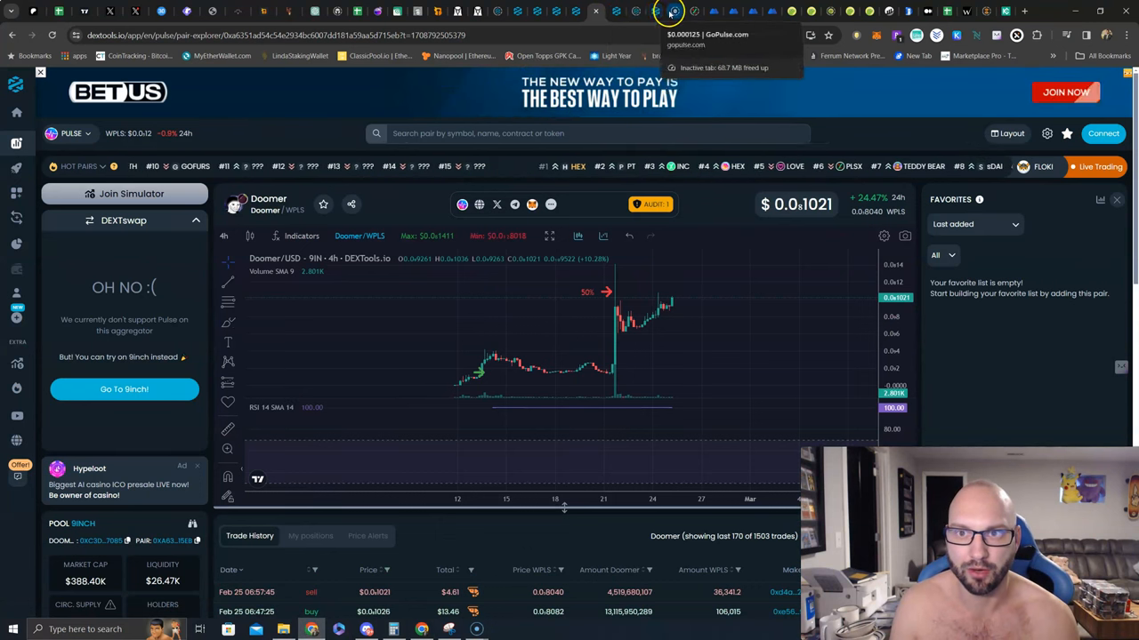
pyautogui.moveTo(865, 10)
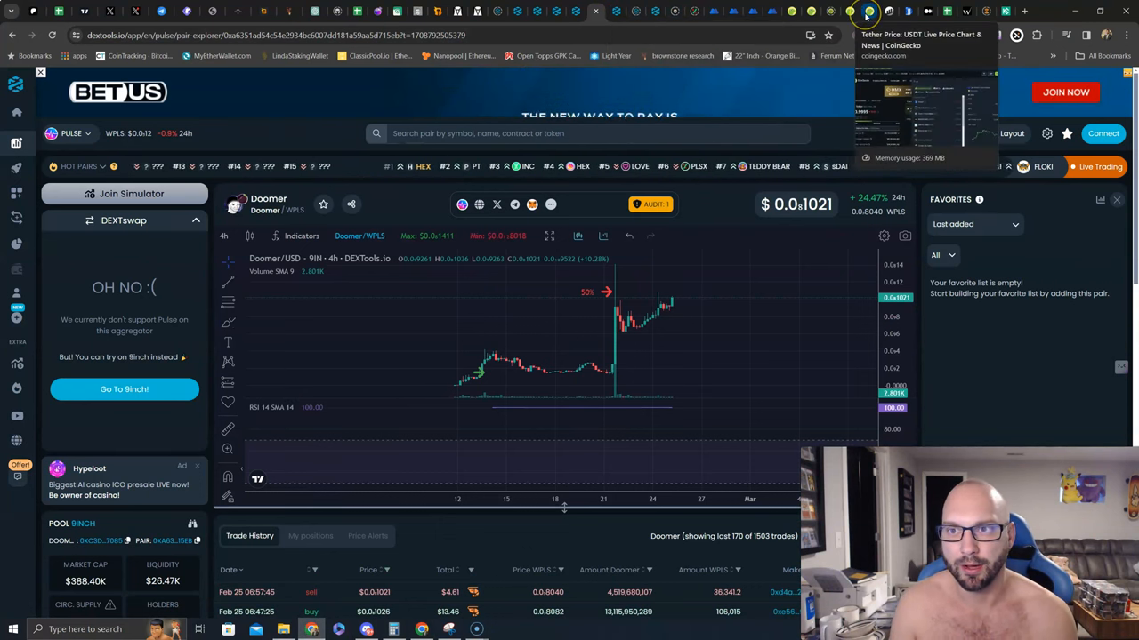
pyautogui.moveTo(733, 10)
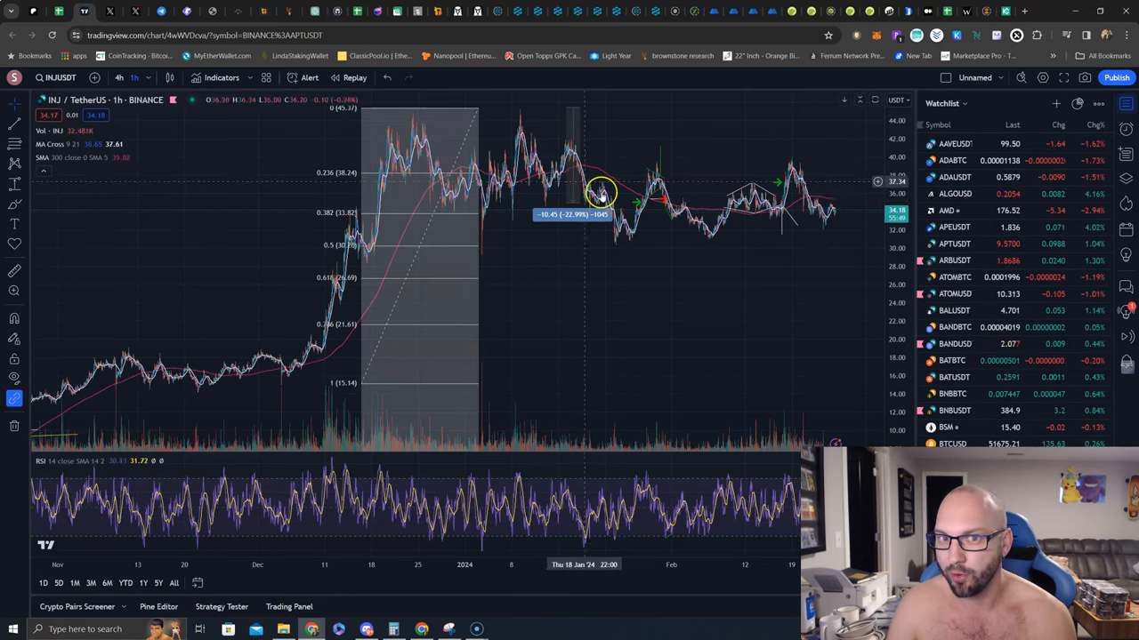
# Load BTCUSD from the watchlist to show the Bitcoin 1h chart with trend channel lines
pyautogui.scroll(-3)
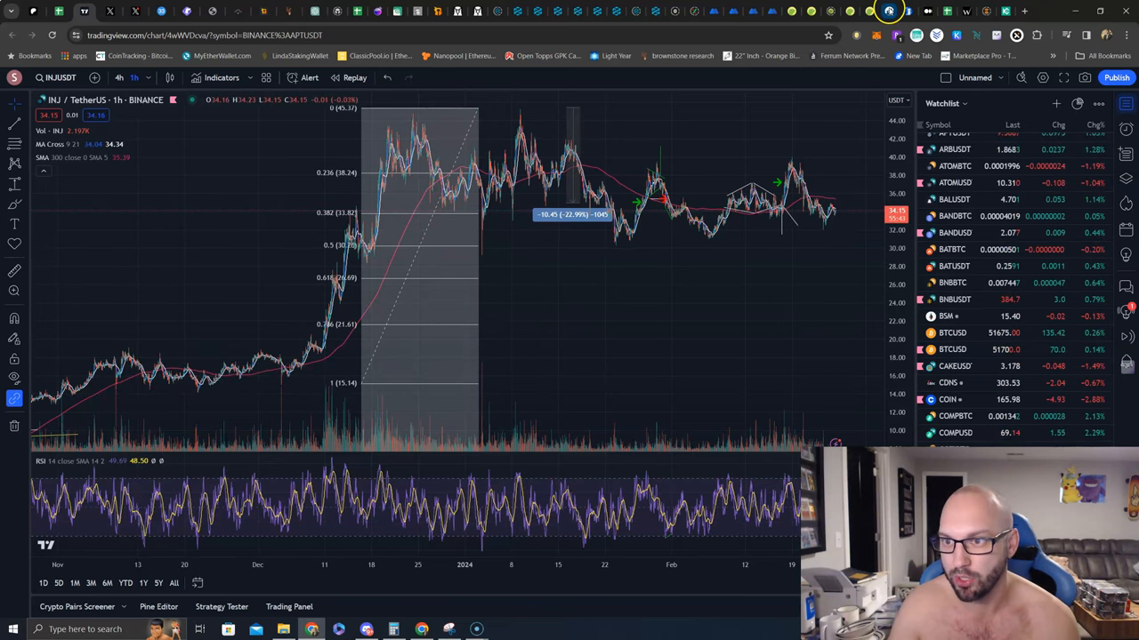
pyautogui.click(954, 348)
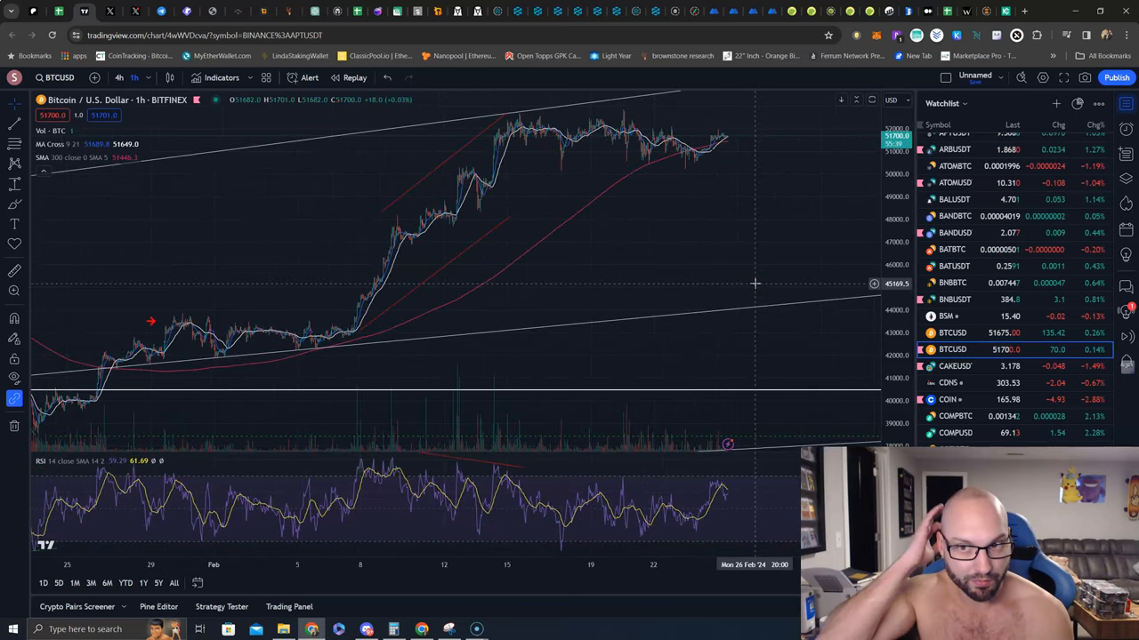
pyautogui.moveTo(794, 135)
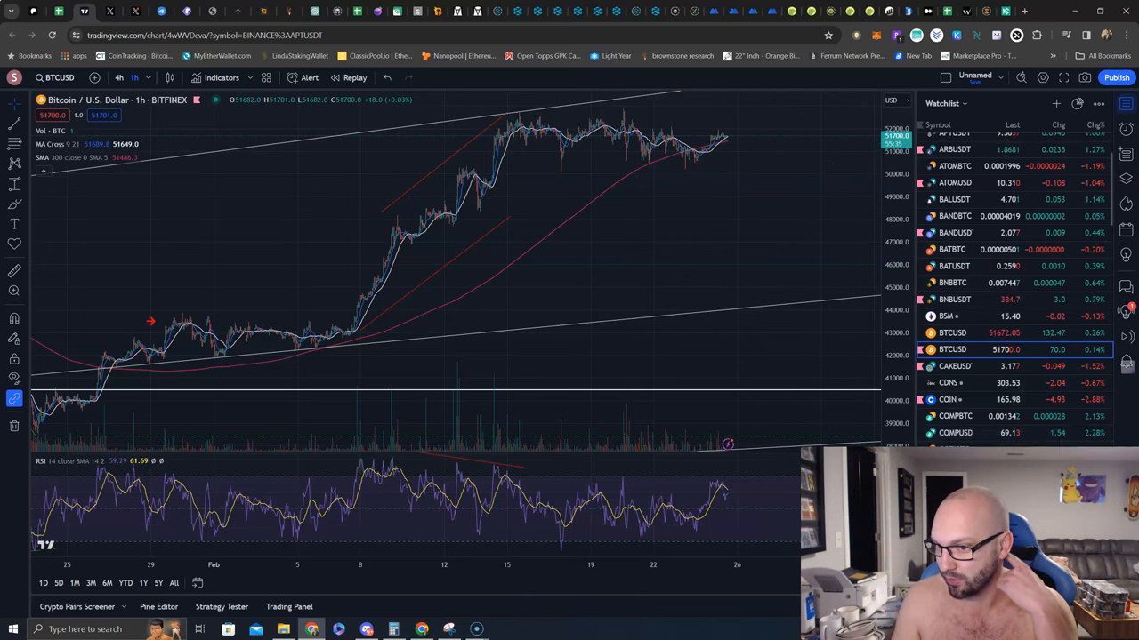
pyautogui.moveTo(734, 144)
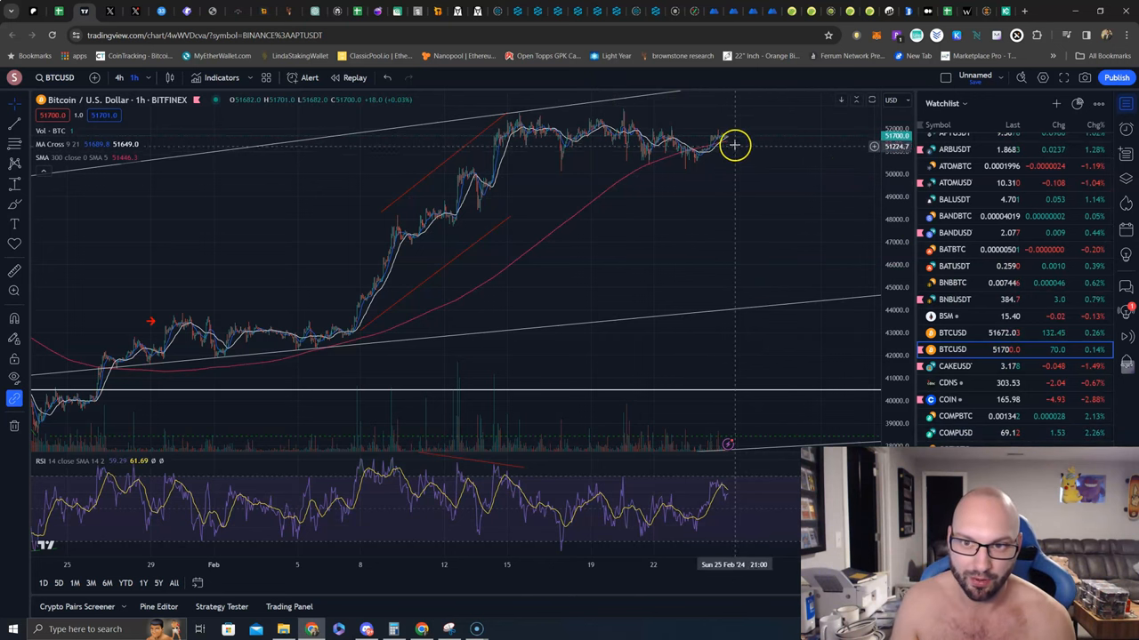
pyautogui.moveTo(746, 203)
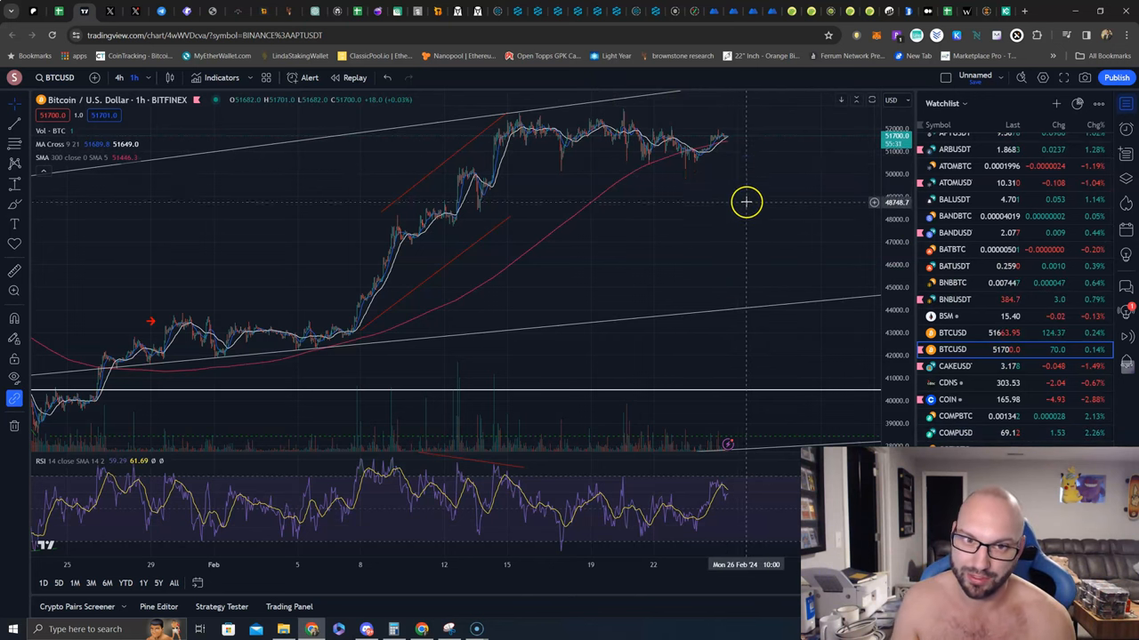
pyautogui.moveTo(699, 210)
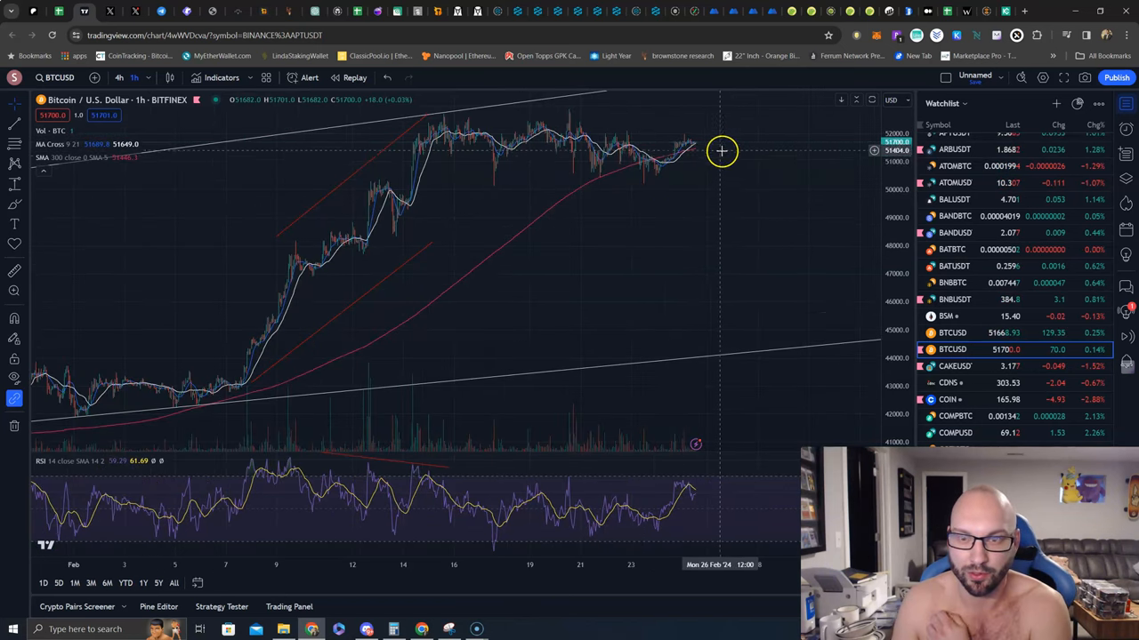
pyautogui.moveTo(729, 159)
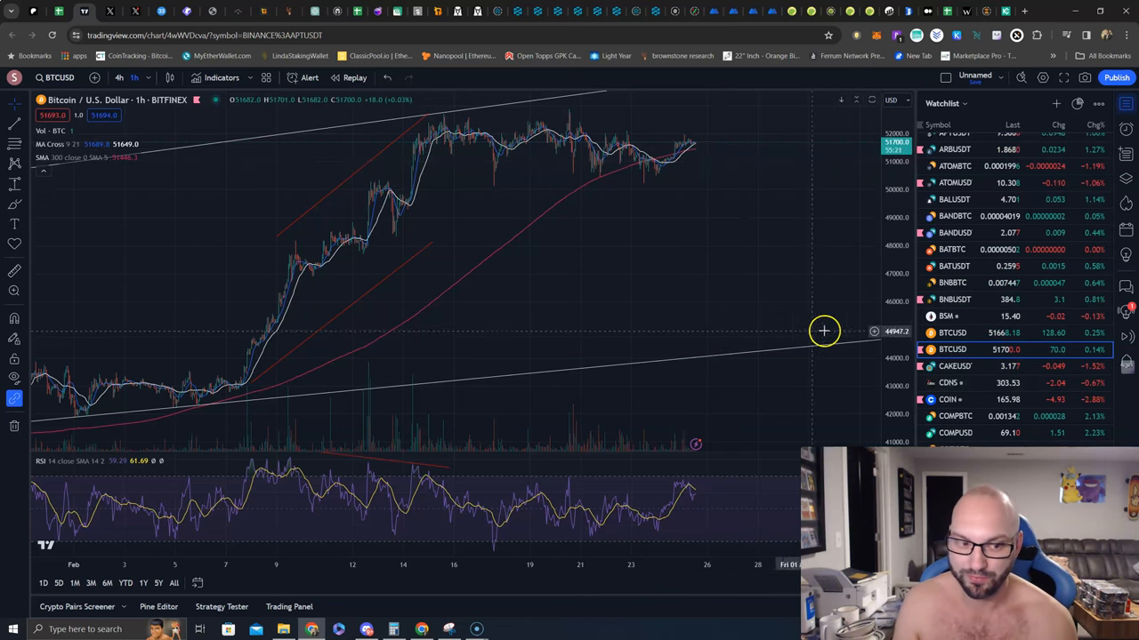
pyautogui.moveTo(723, 317)
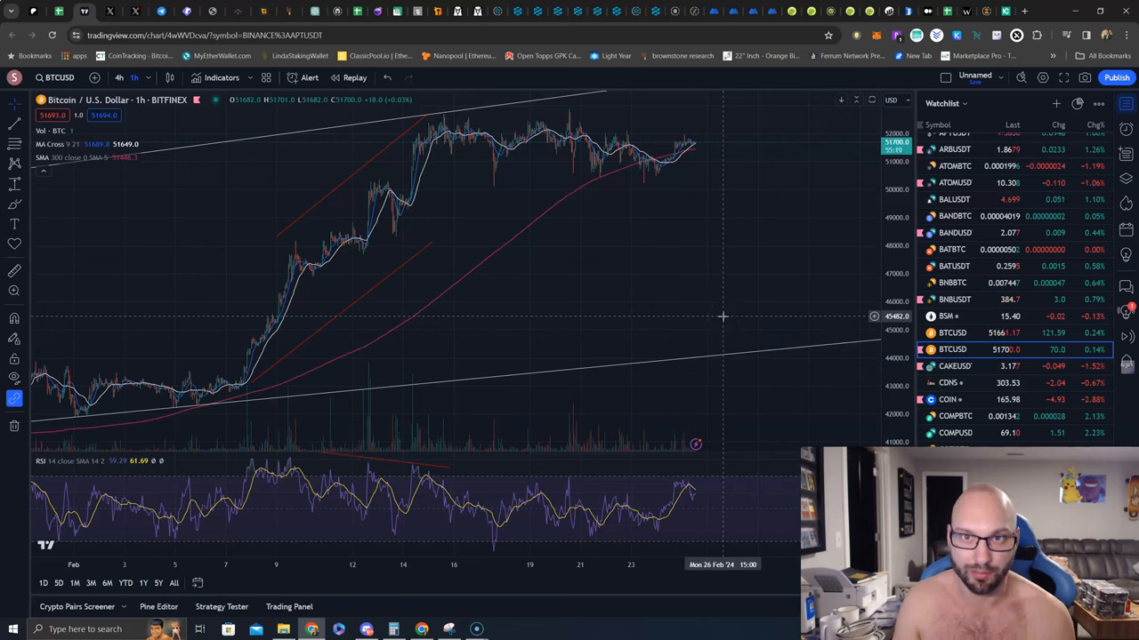